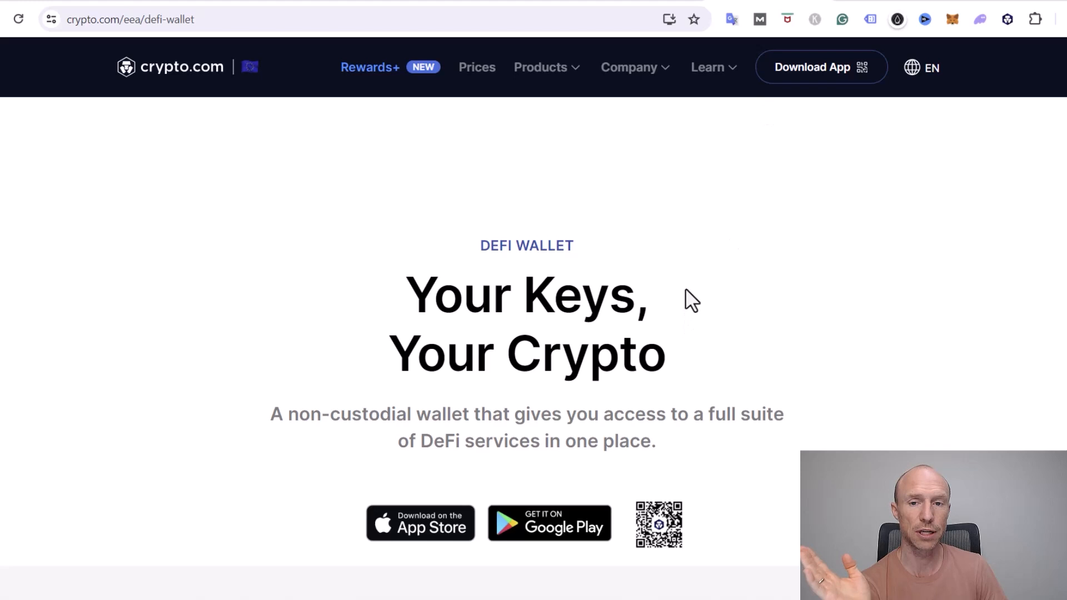
mouse_move(282, 184)
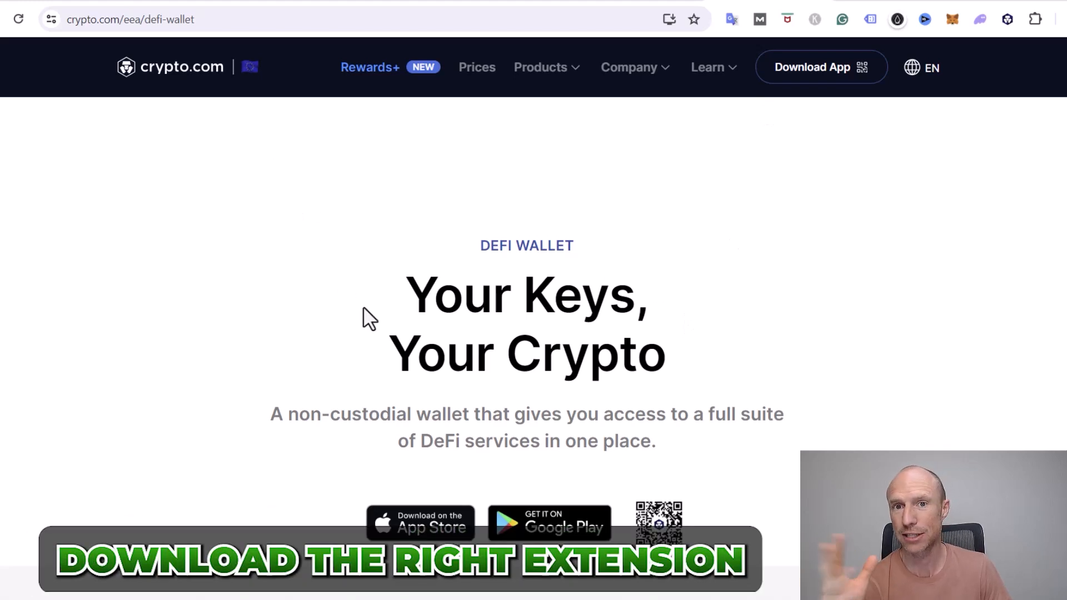
mouse_move(337, 284)
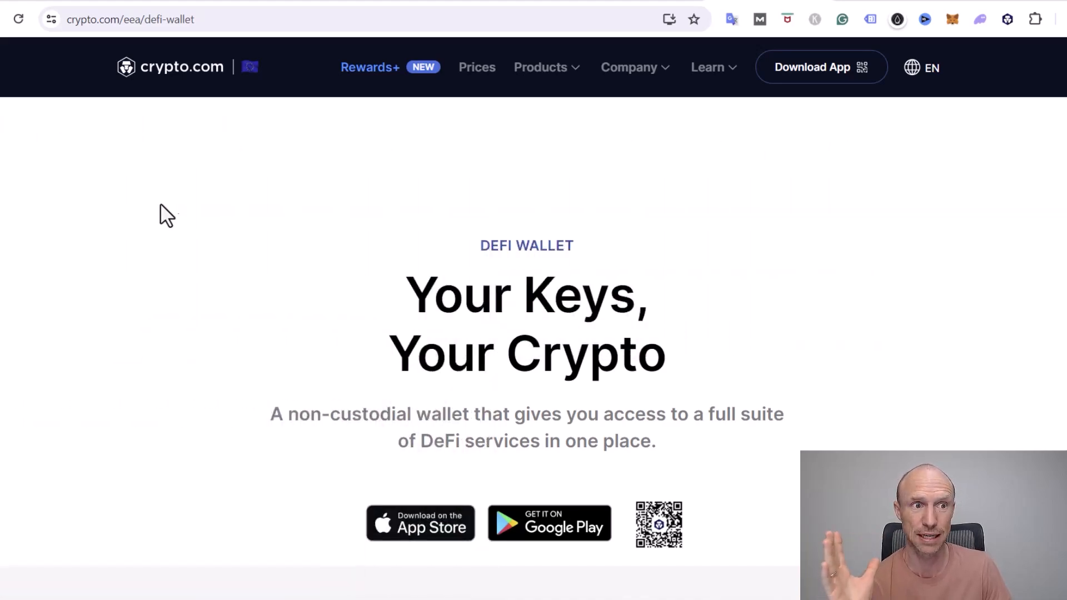
mouse_move(183, 206)
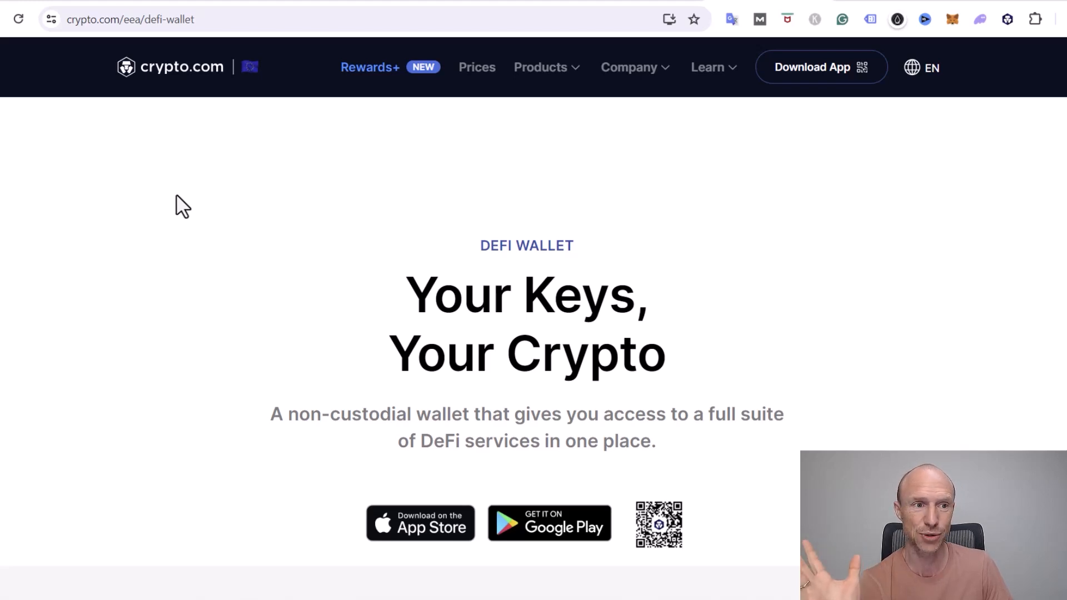
mouse_move(183, 200)
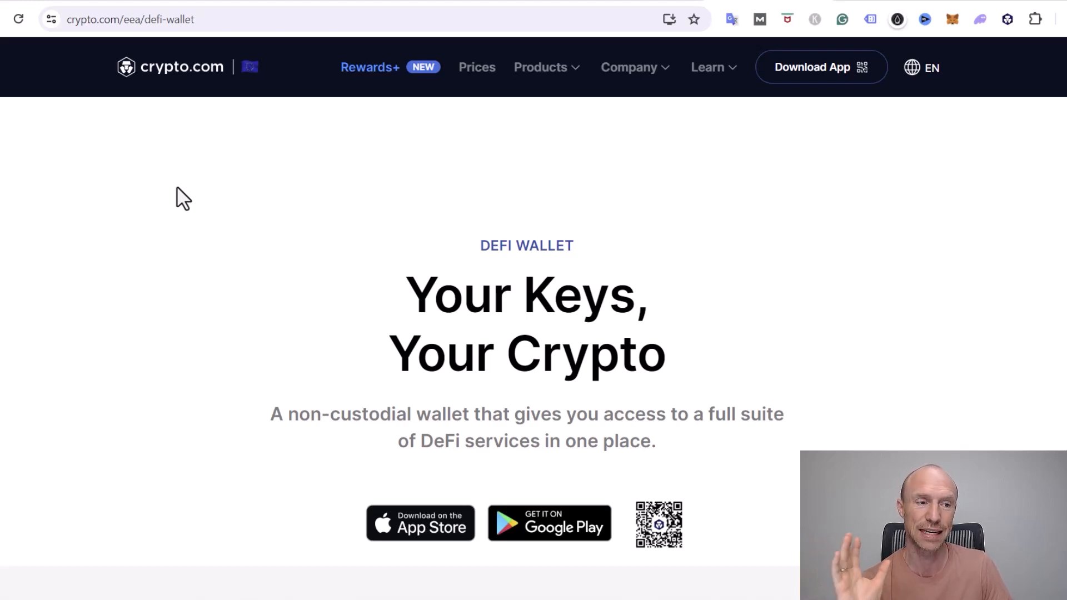
mouse_move(235, 198)
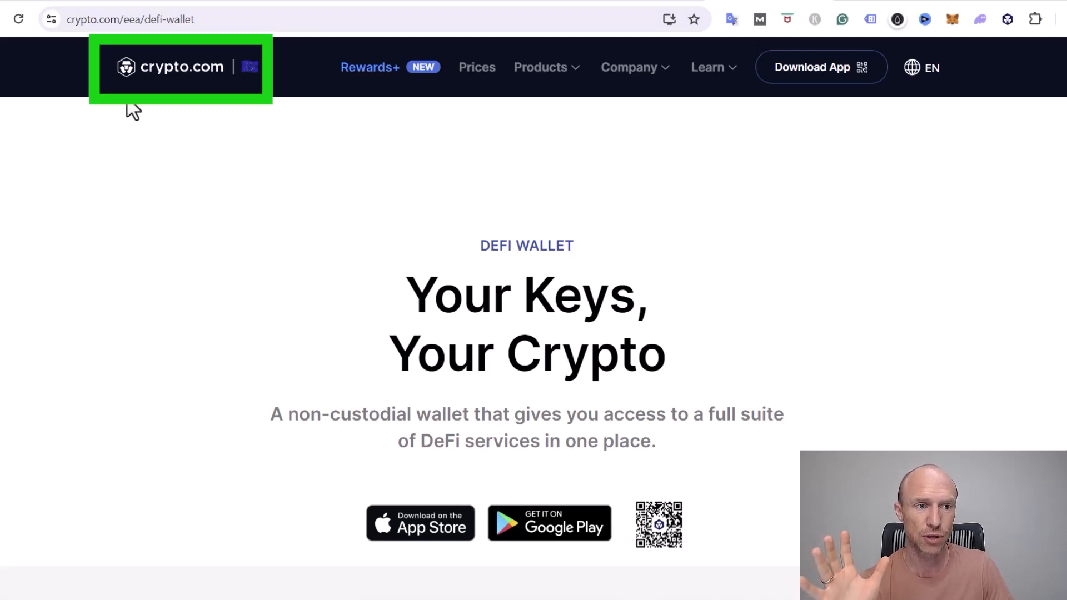
Glance at the Products overview and scroll the DeFi Wallet page toward the Browser Extension link.
left_click(540, 67)
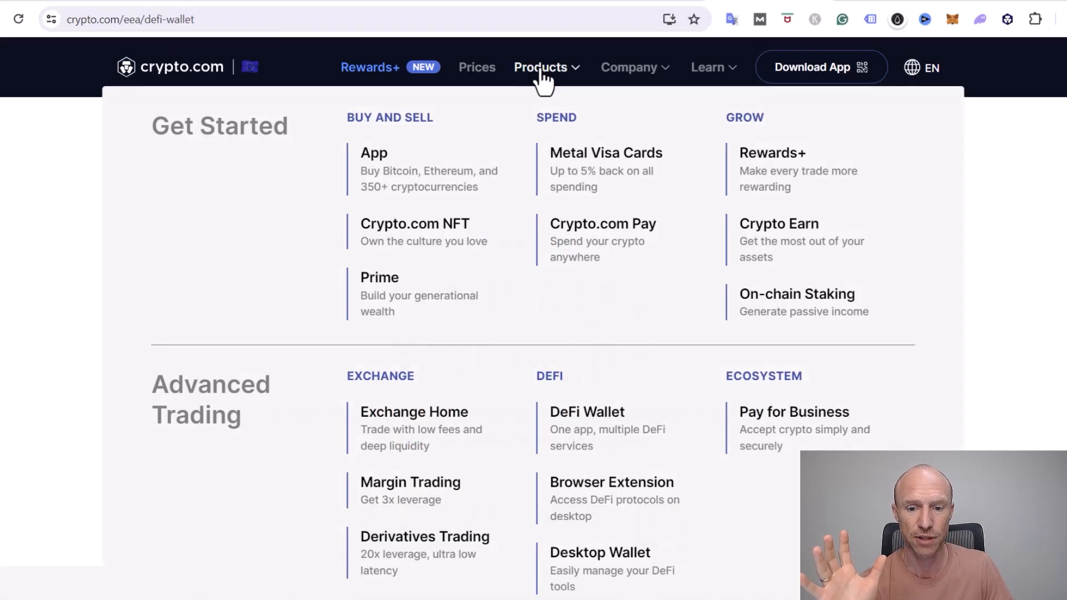
left_click(541, 67)
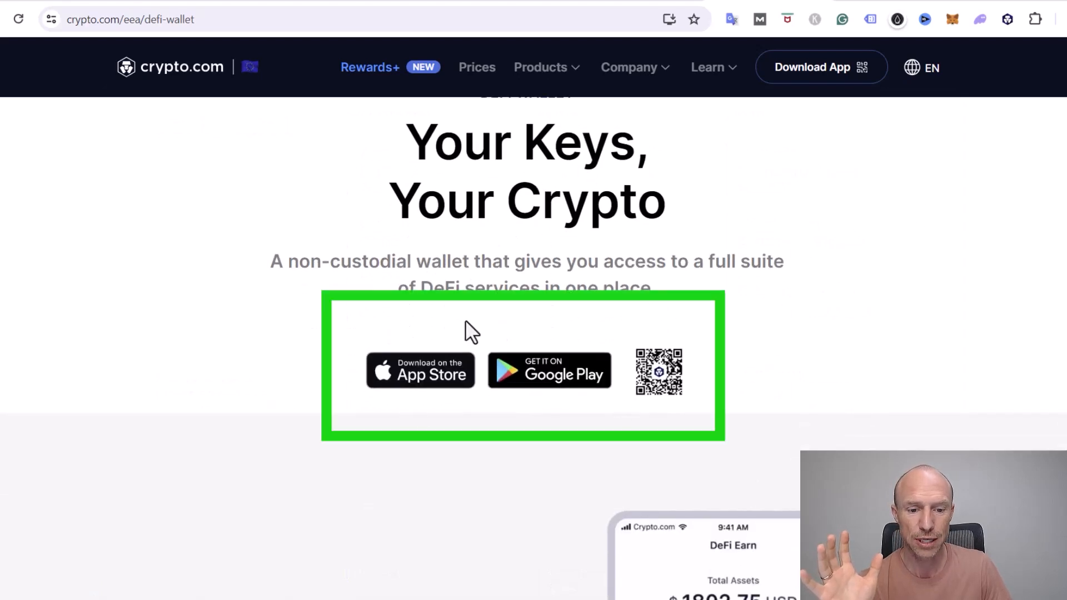
mouse_move(415, 334)
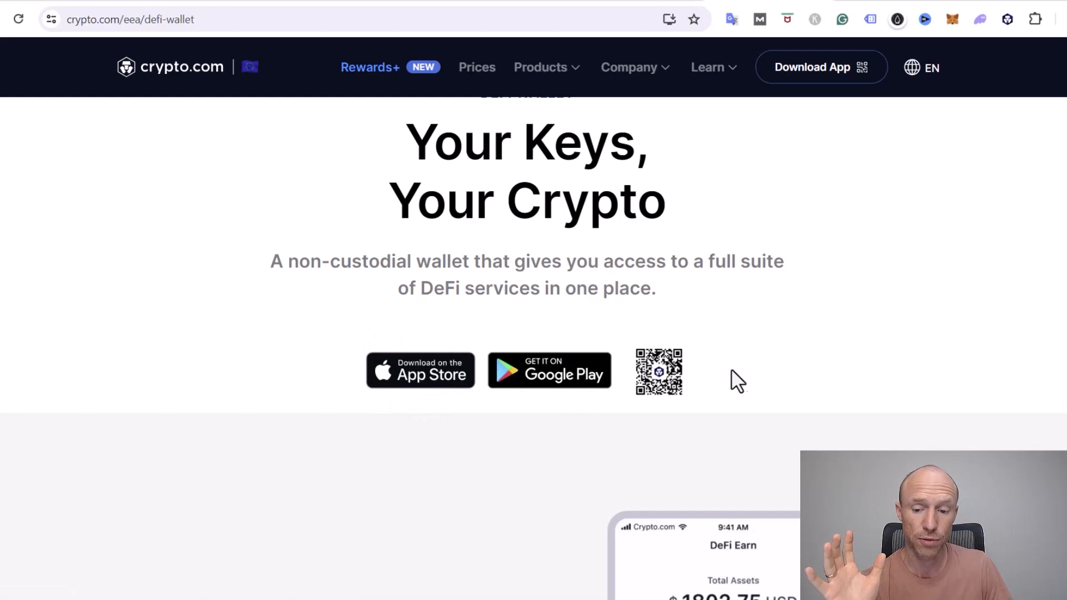
scroll("down", 3)
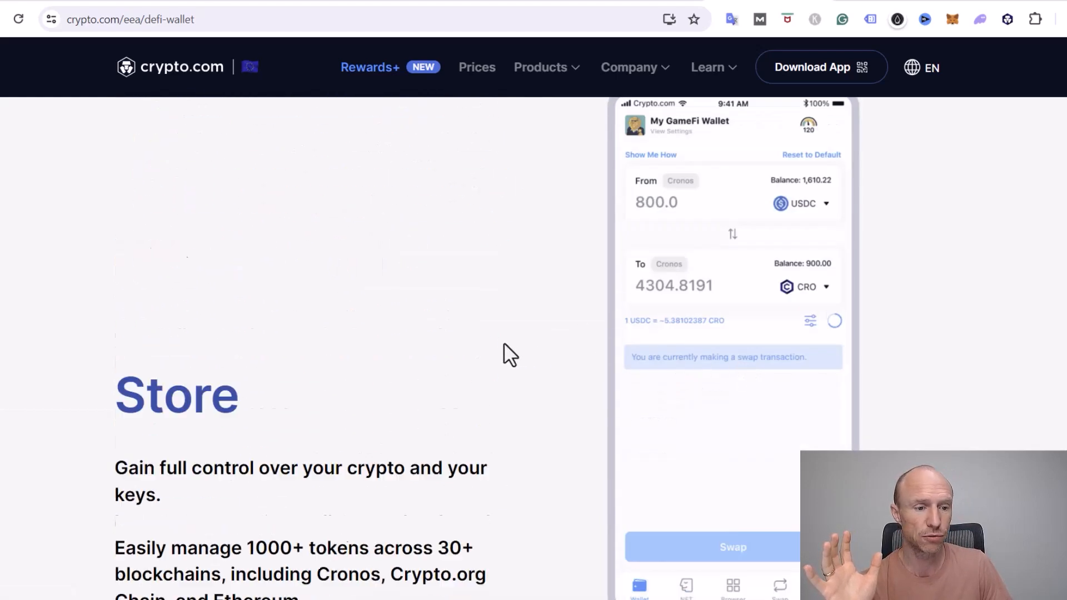
scroll("down", 3)
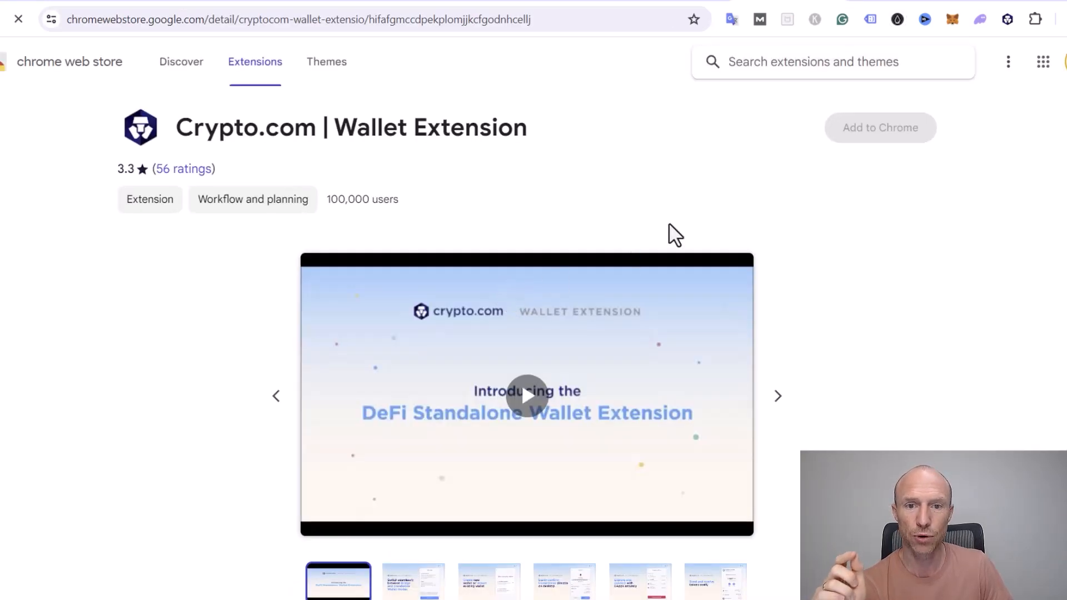
left_click(879, 127)
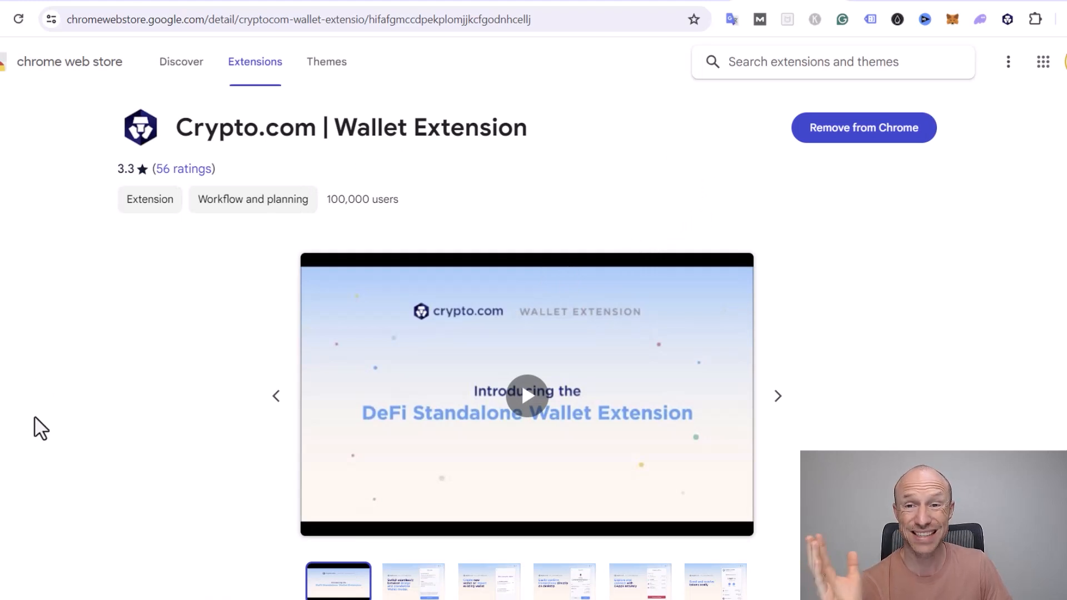
mouse_move(34, 349)
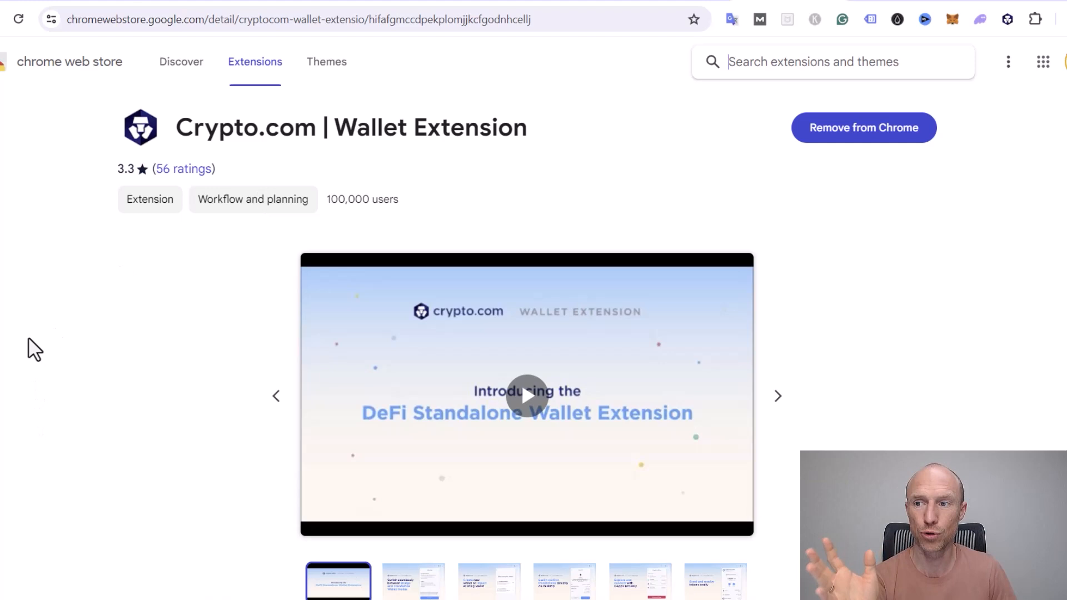
mouse_move(898, 257)
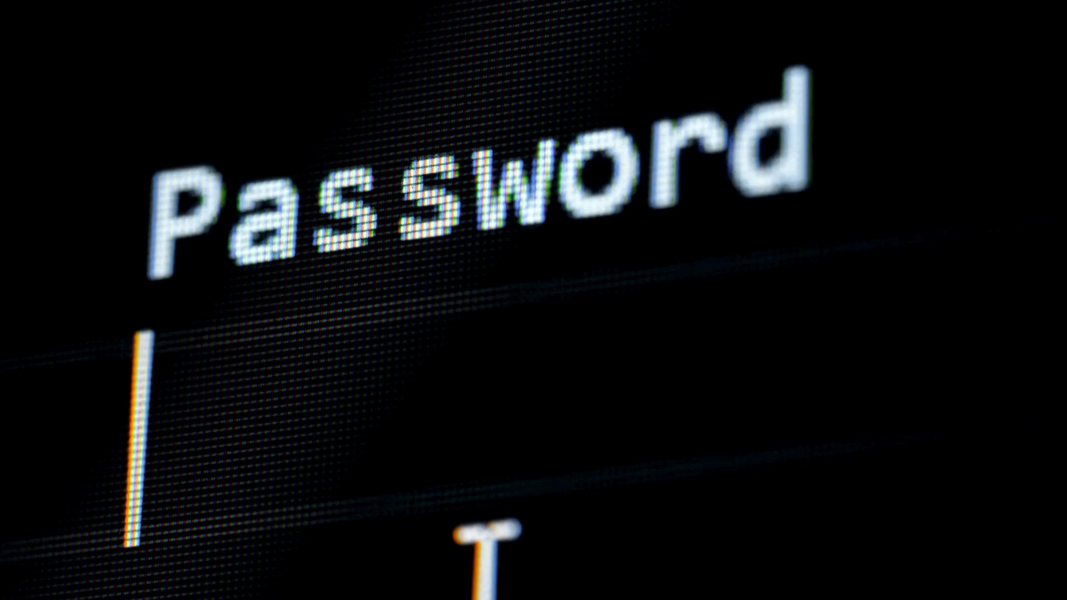
type("****")
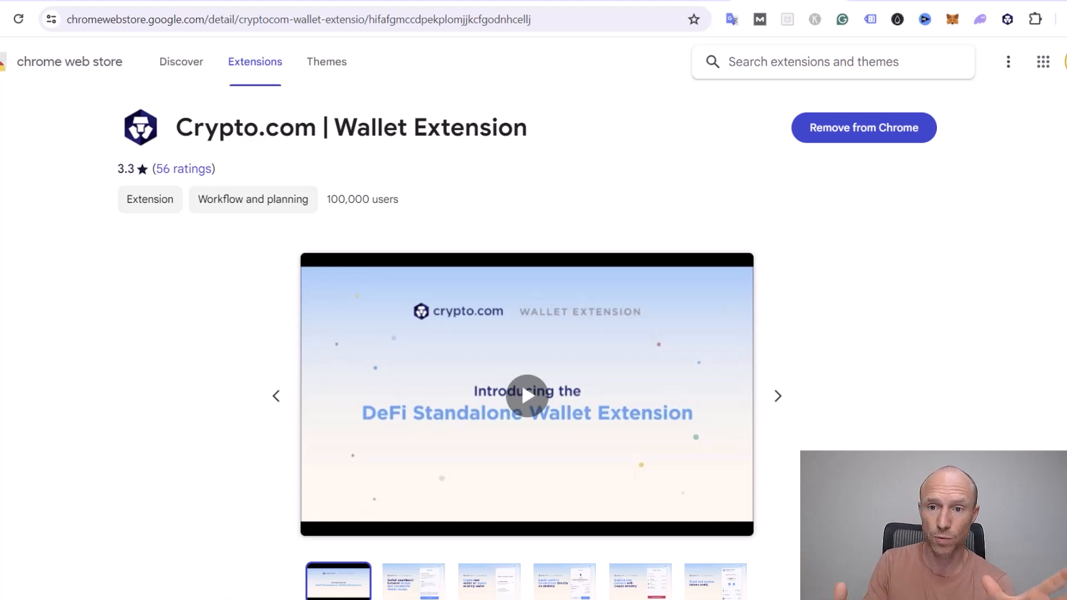
left_click(816, 61)
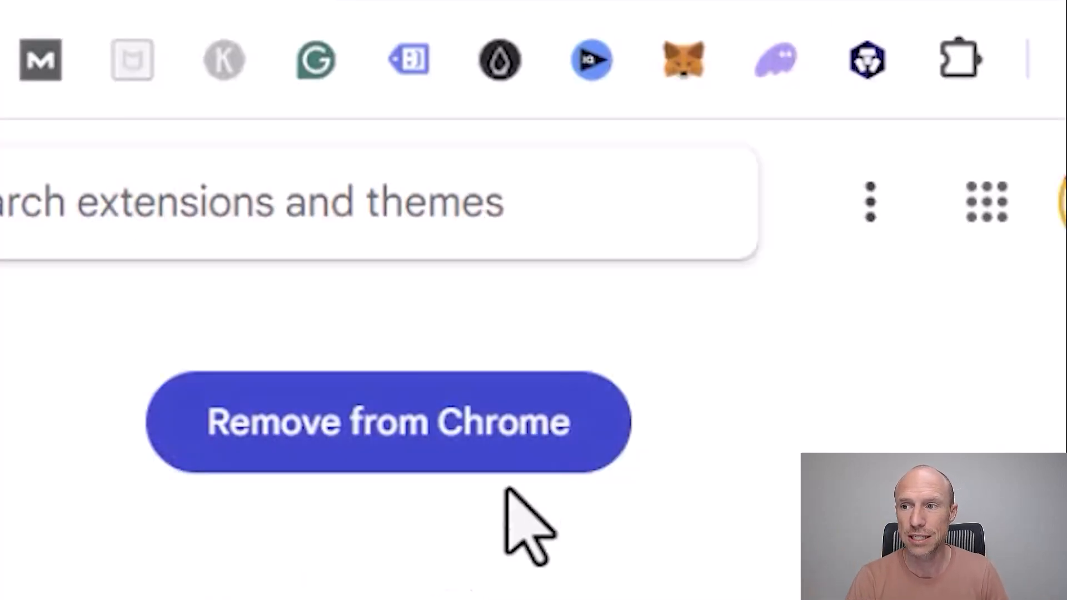
mouse_move(866, 60)
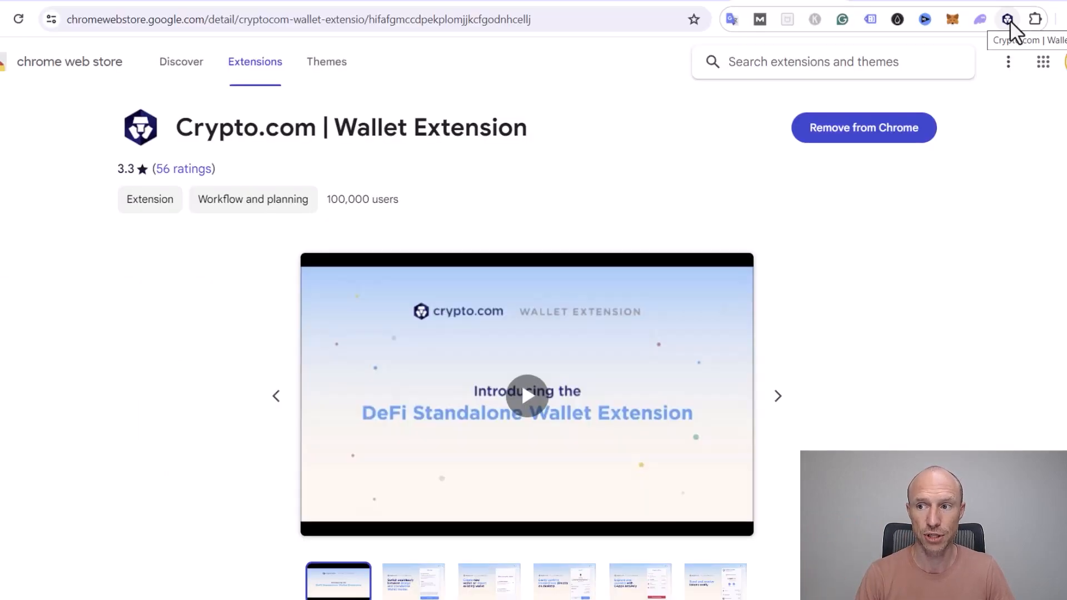
Open the Crypto.com wallet extension, browse the available networks, and keep Cronos selected.
left_click(1007, 19)
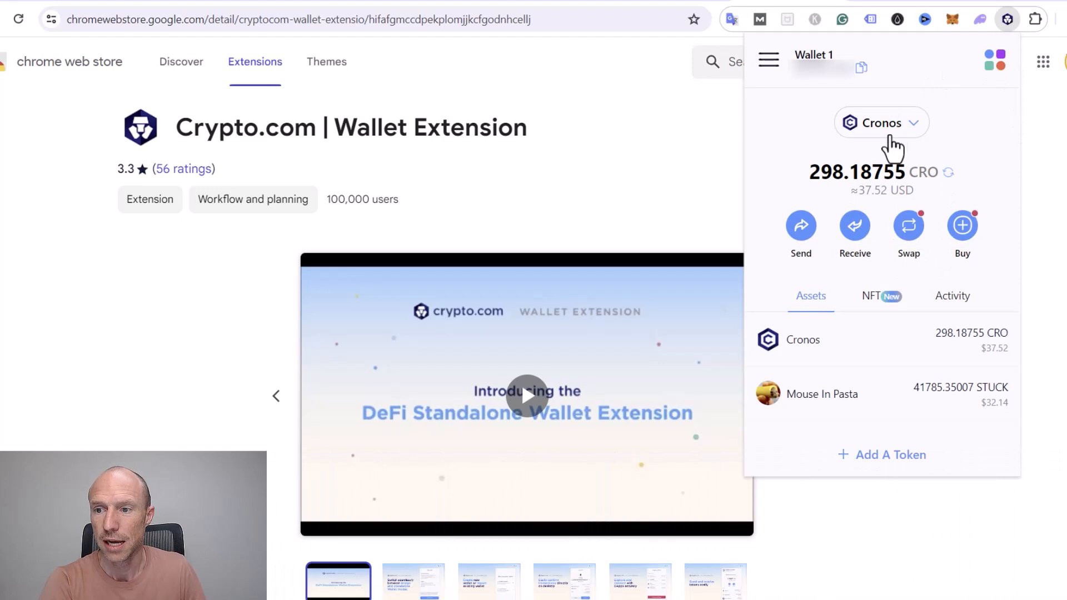
left_click(880, 123)
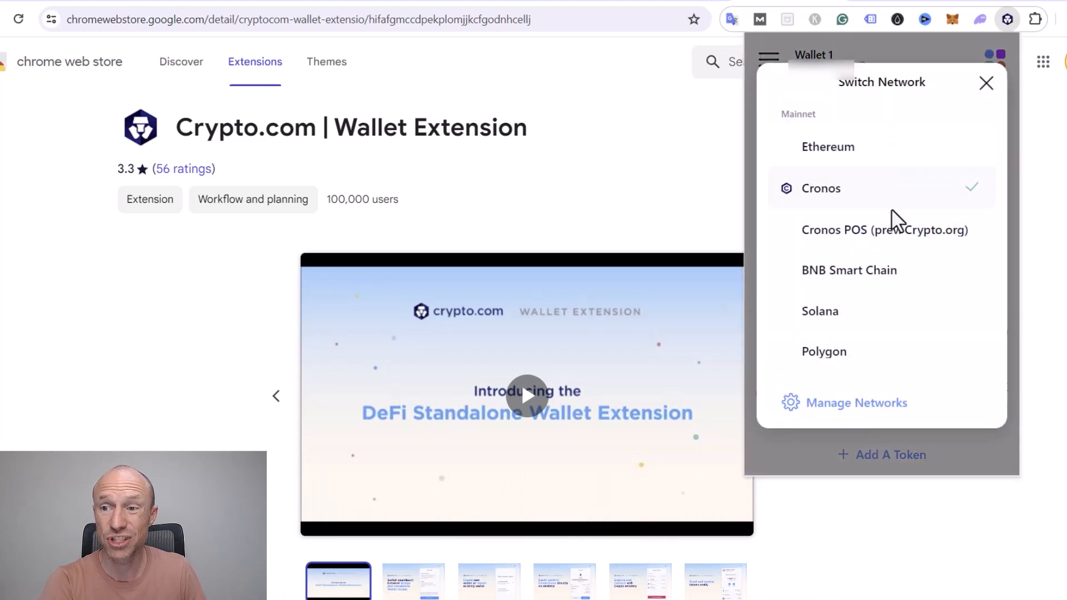
scroll("down", 3)
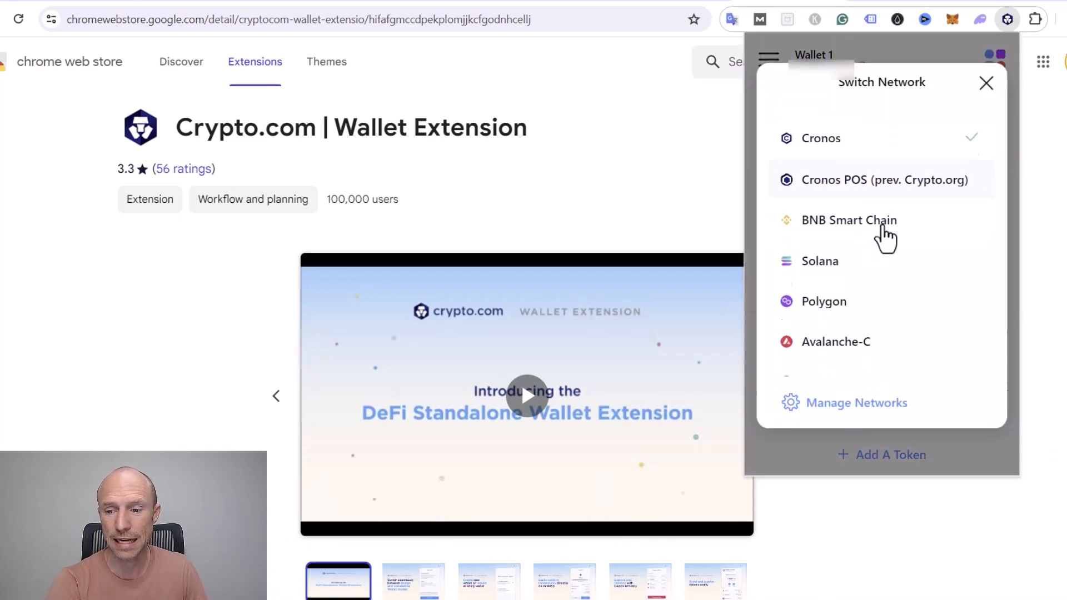
scroll("down", 3)
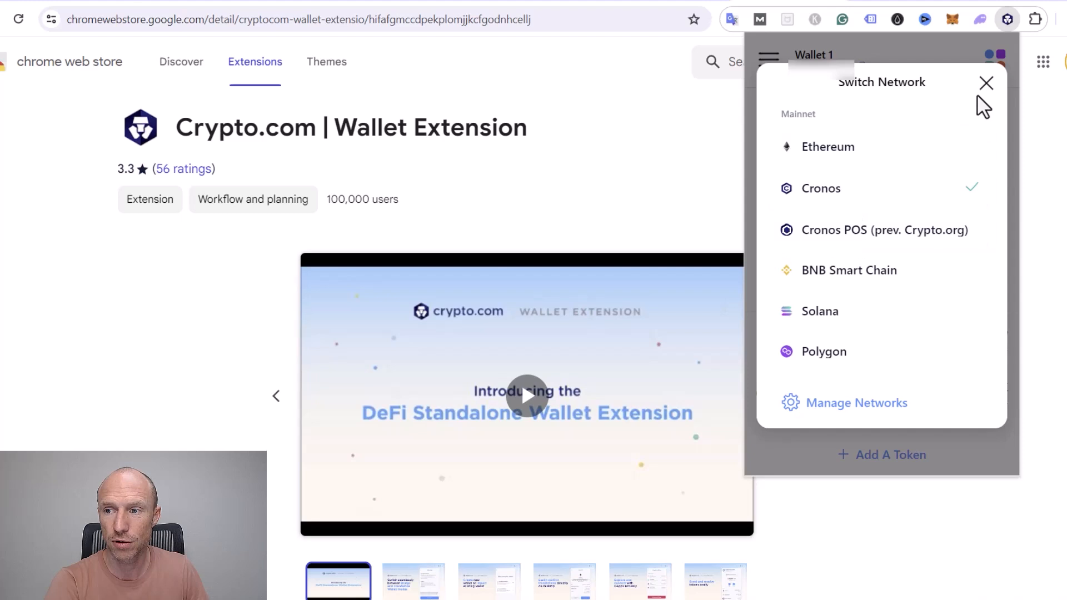
left_click(985, 83)
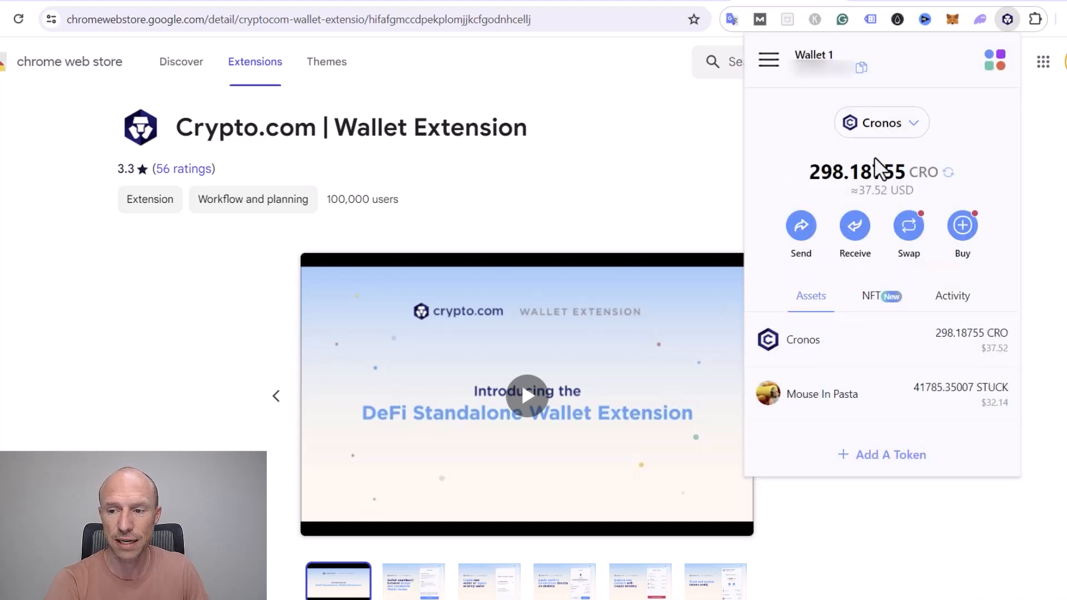
mouse_move(905, 161)
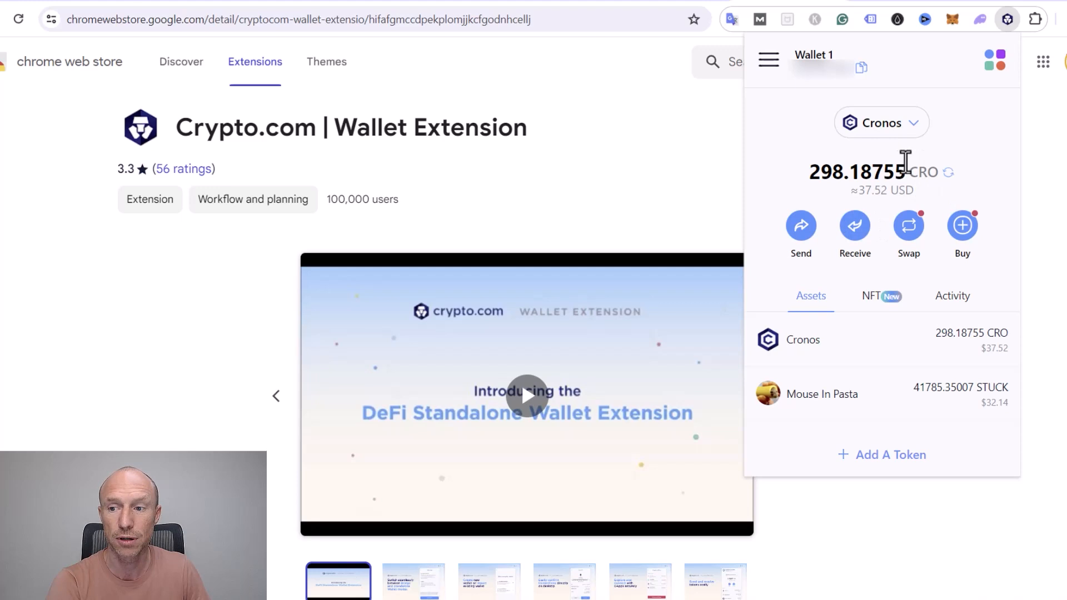
mouse_move(935, 172)
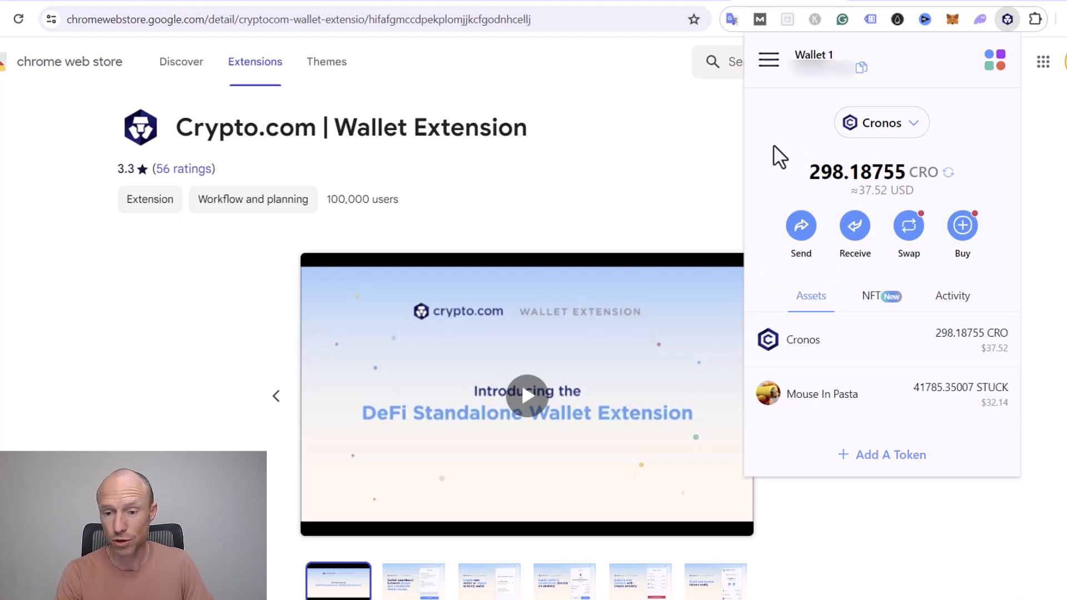
mouse_move(772, 162)
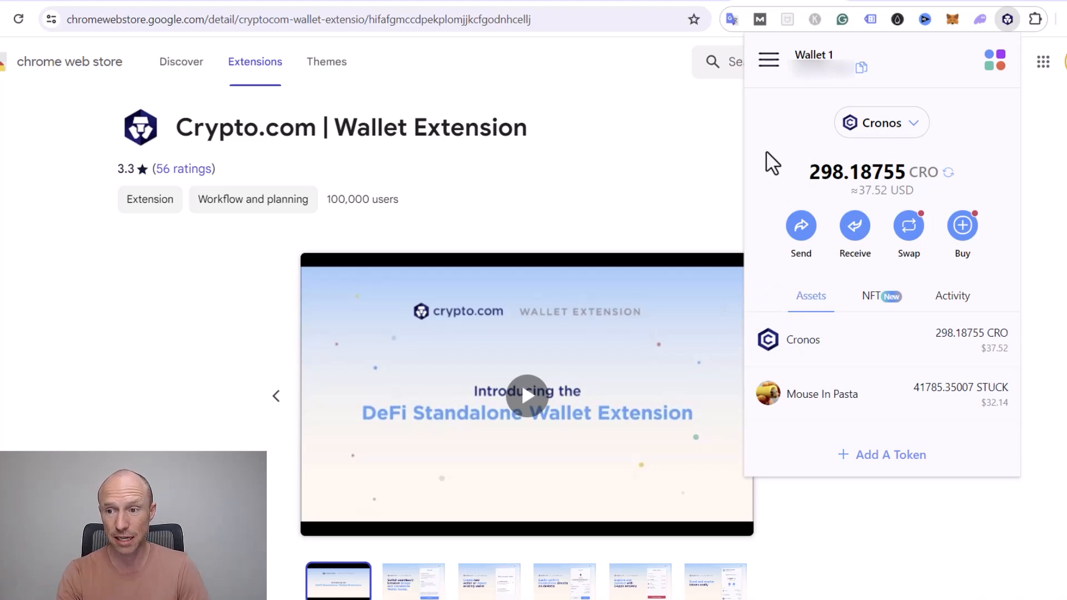
mouse_move(959, 225)
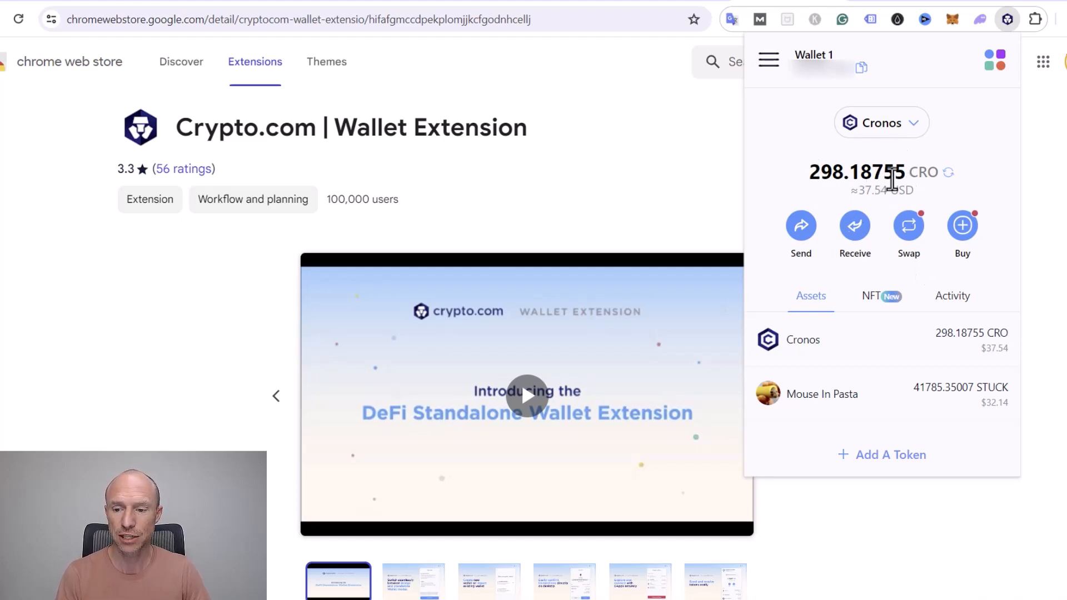
mouse_move(884, 439)
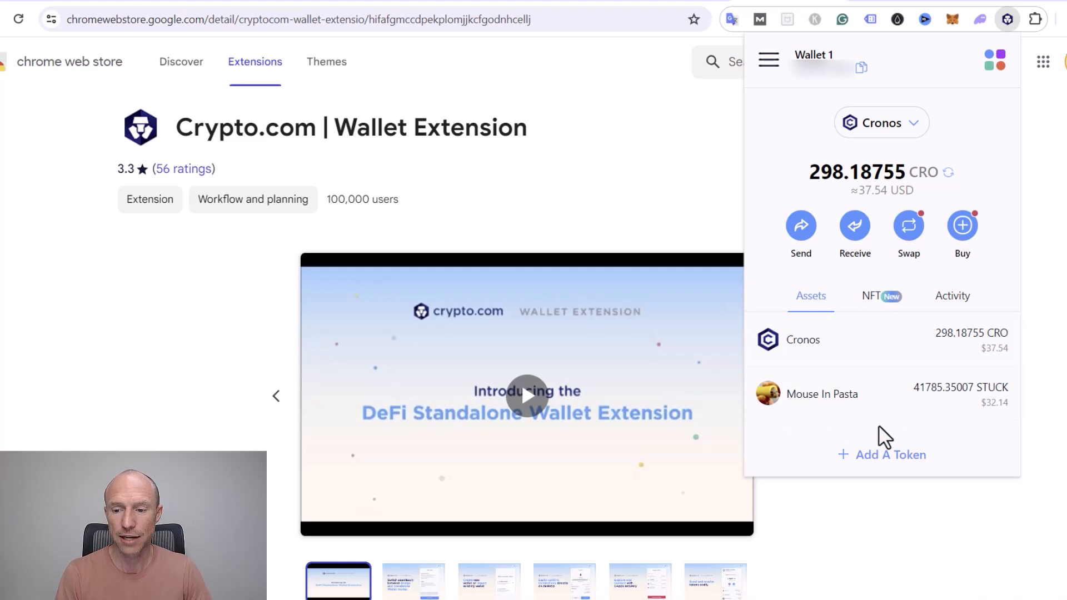
mouse_move(832, 275)
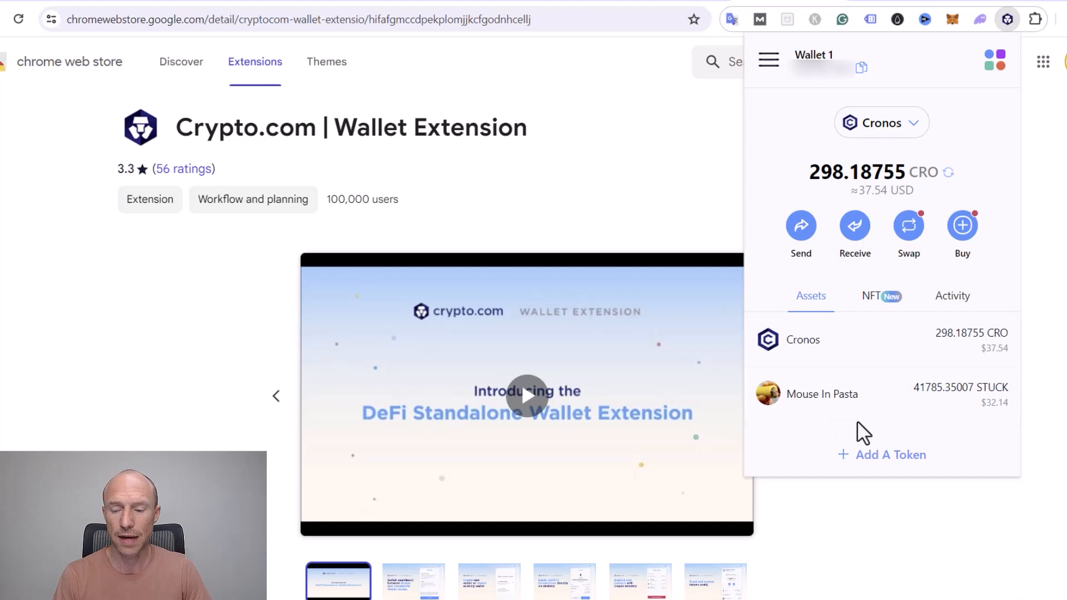
mouse_move(932, 418)
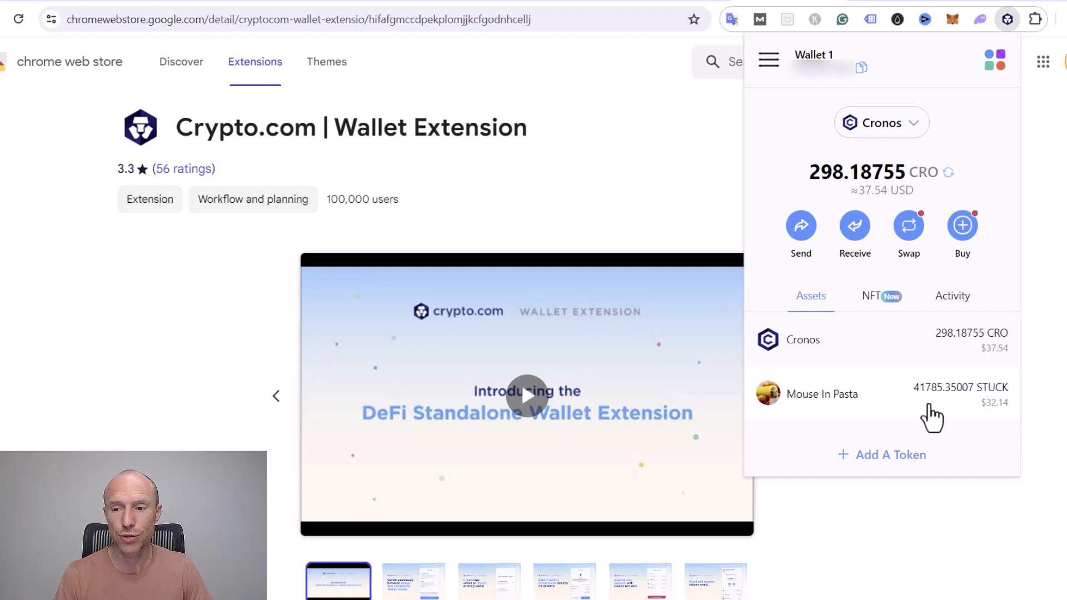
mouse_move(915, 312)
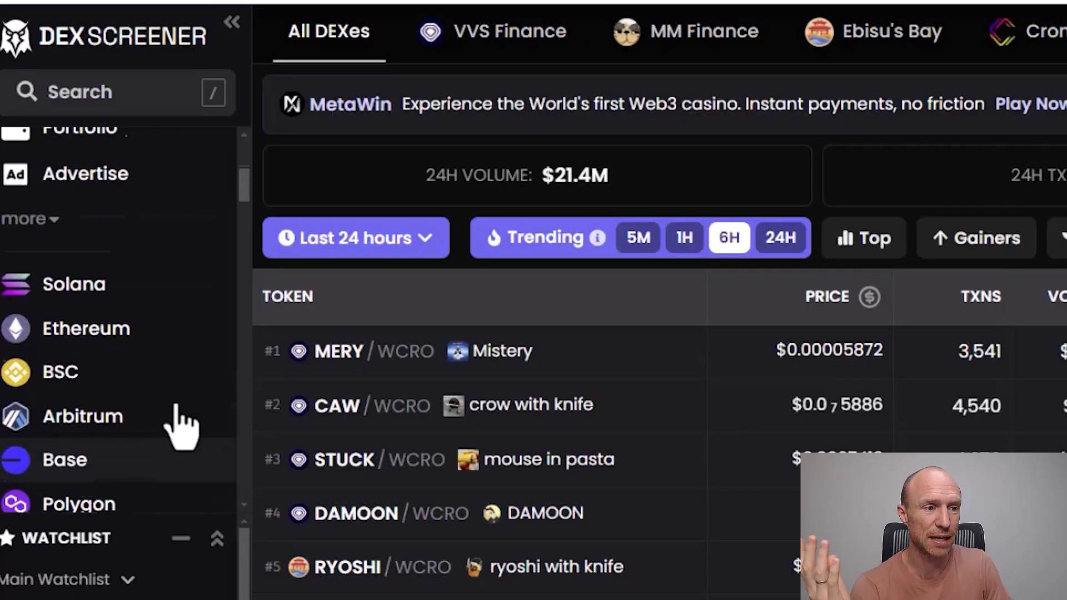
Scroll the Cronos trending list and open the #3 STUCK/WCRO (mouse in pasta) pair.
scroll("down", 3)
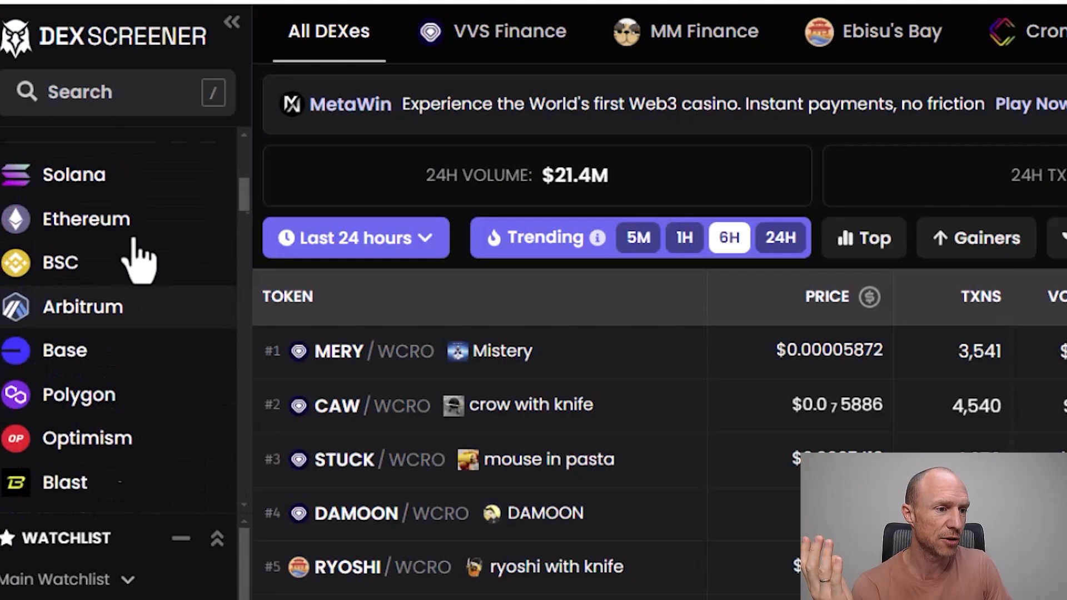
scroll("down", 3)
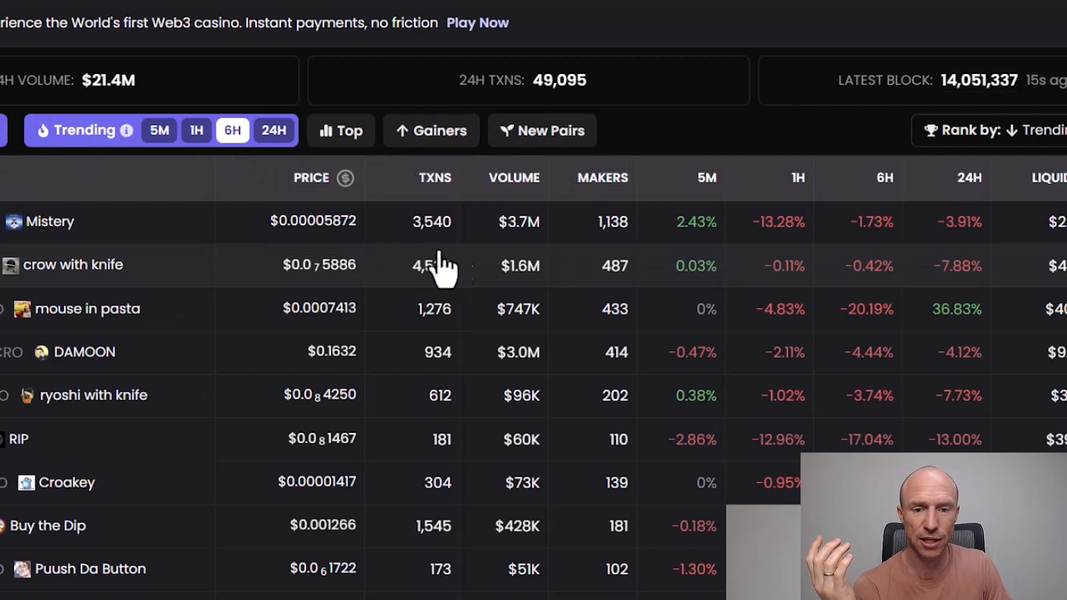
mouse_move(132, 245)
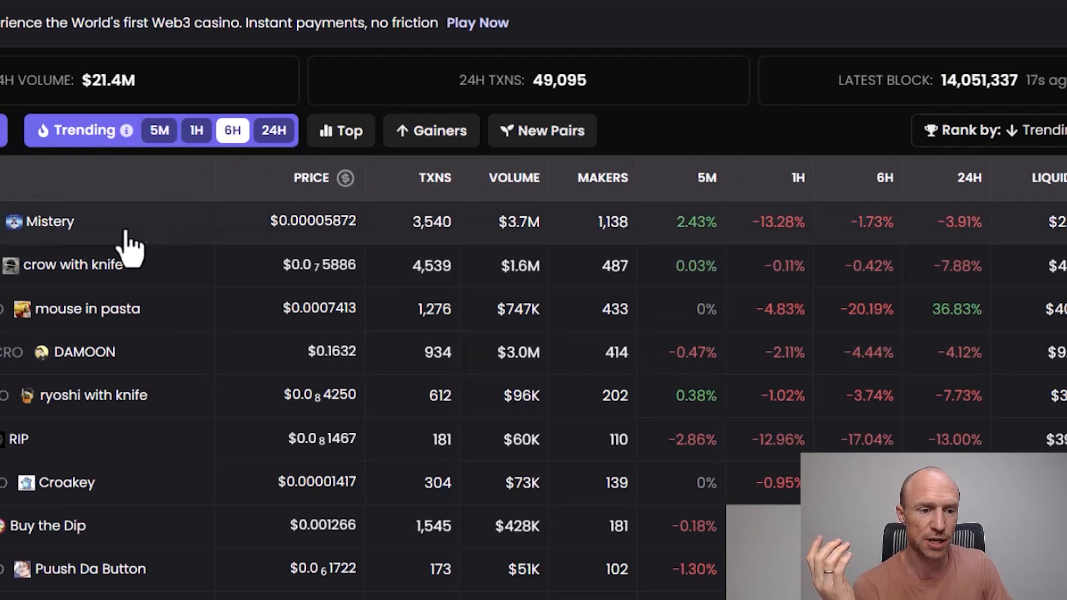
mouse_move(678, 178)
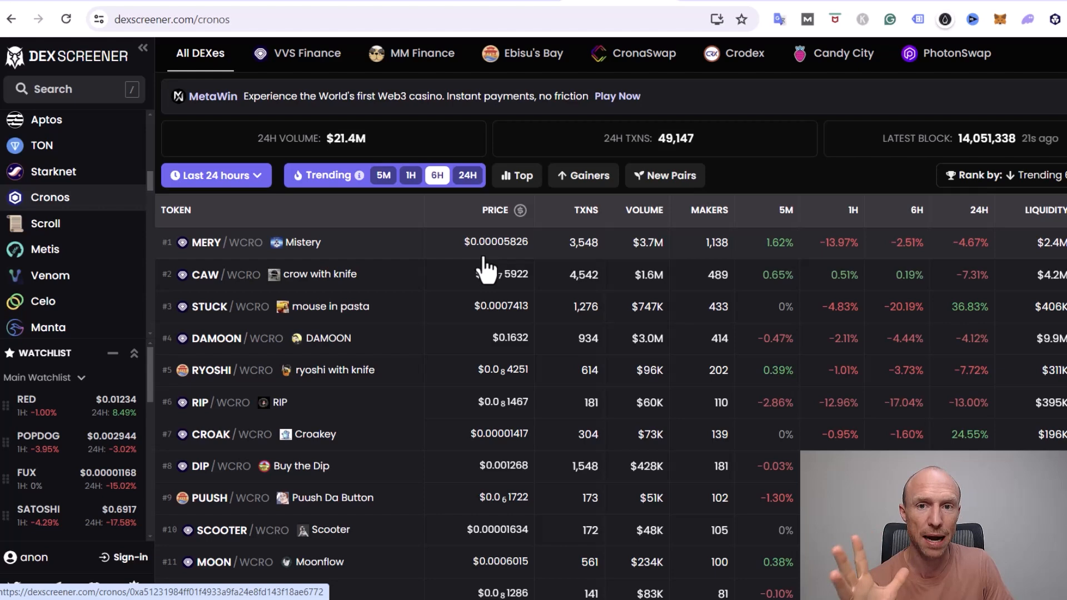
mouse_move(555, 260)
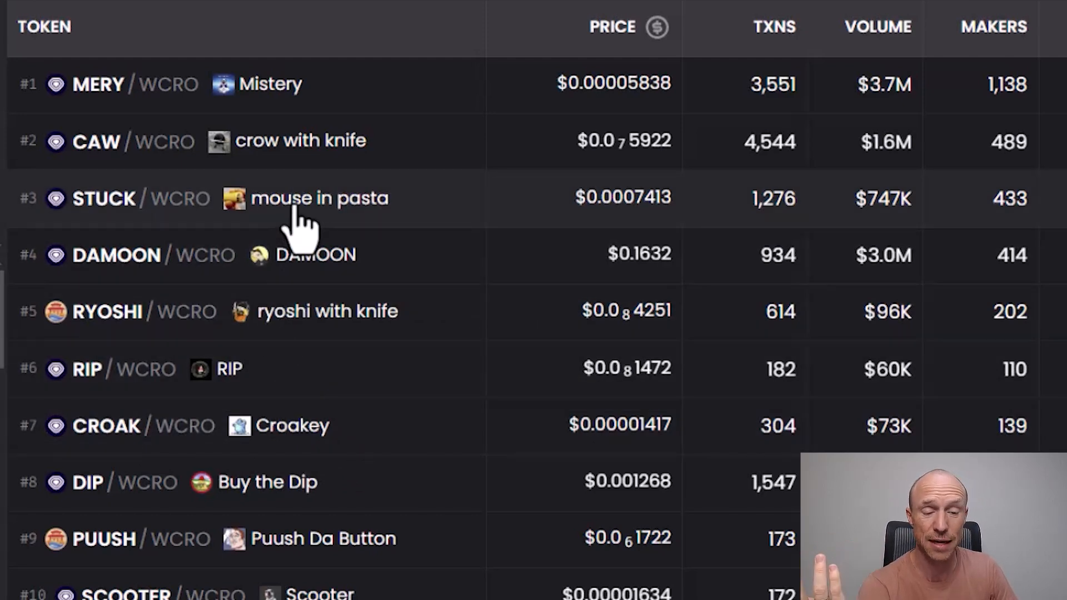
mouse_move(333, 231)
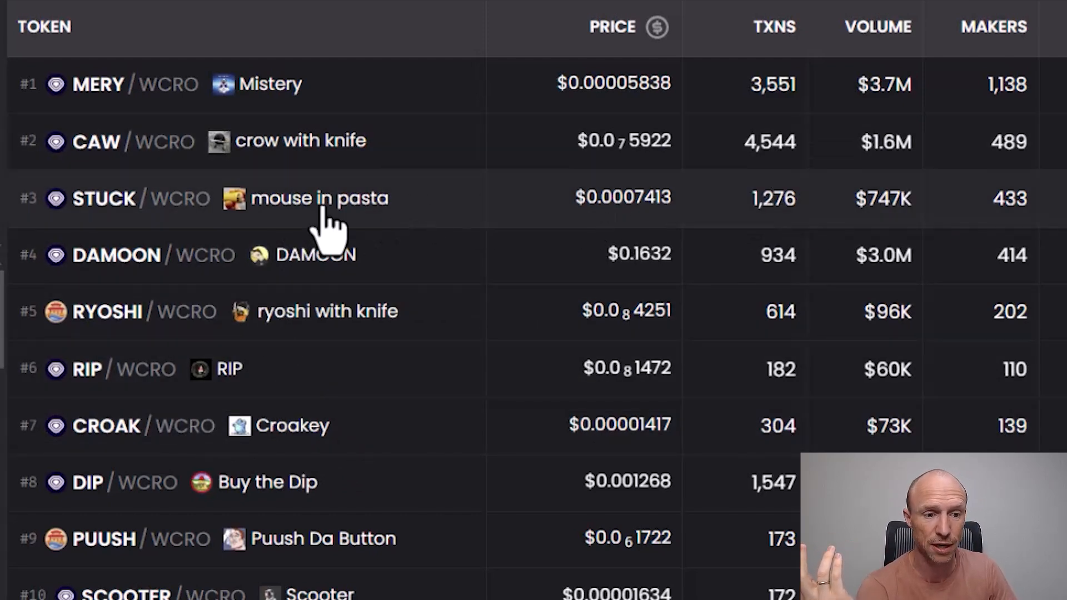
left_click(318, 197)
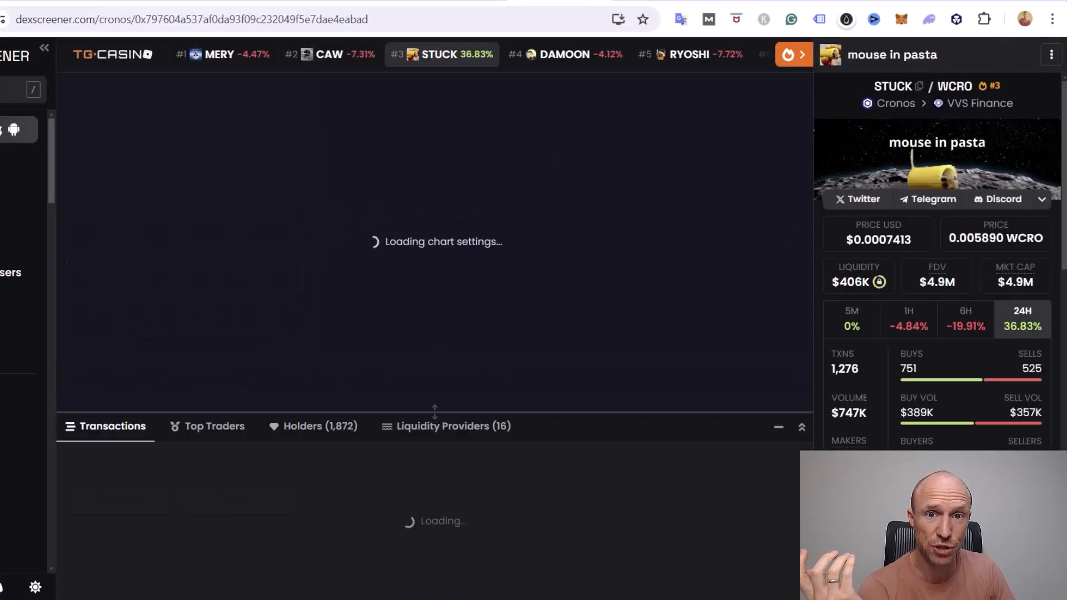
Go back to the Cronos trending list to reach the CROAK/WCRO Croakey pair.
left_click(12, 19)
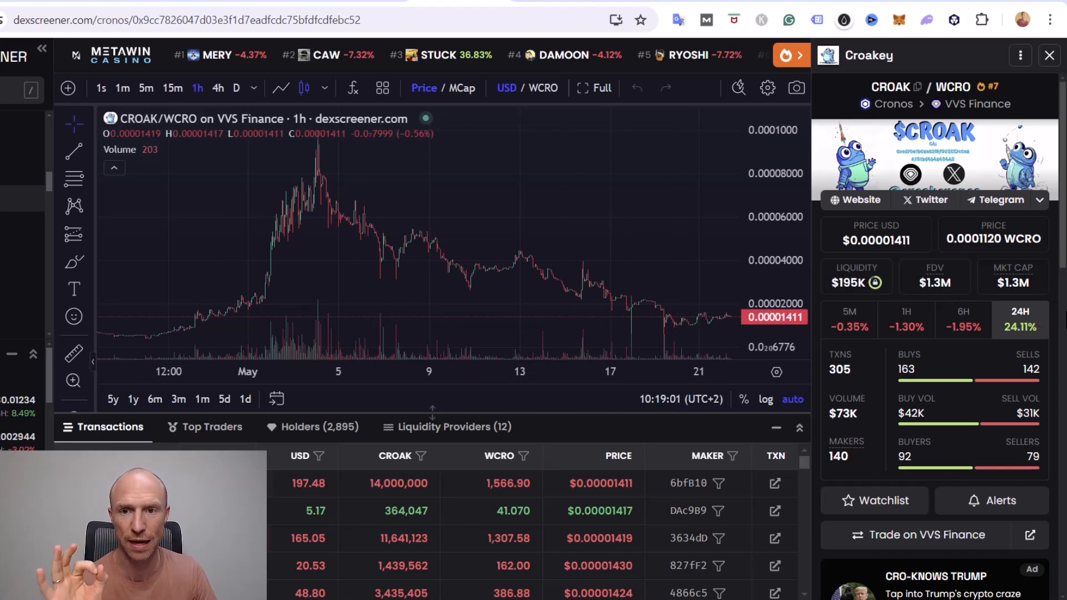
mouse_move(693, 334)
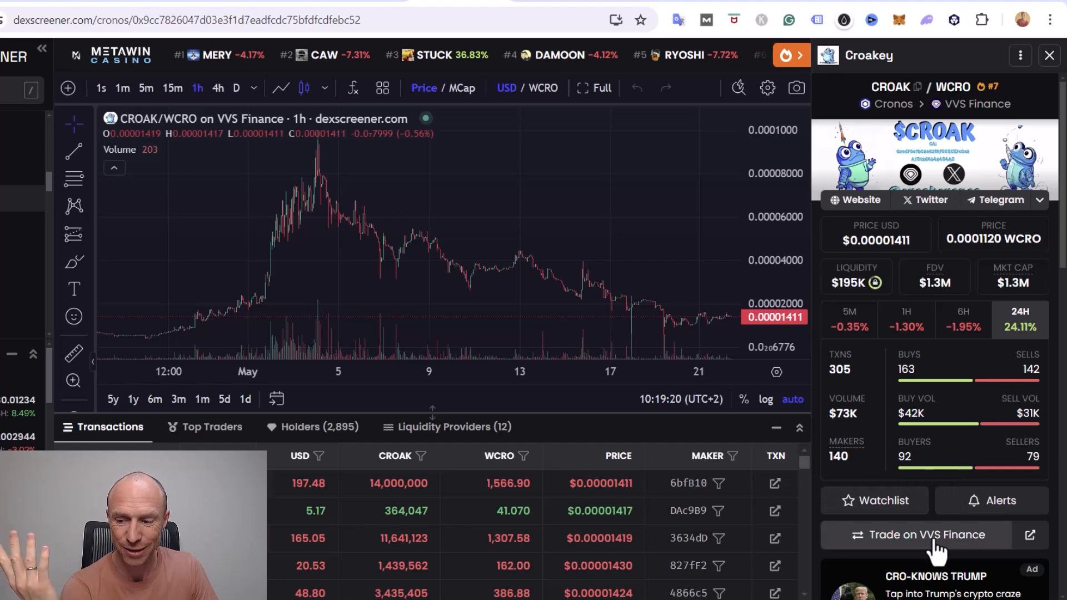
Follow 'Trade on VVS Finance' from the CROAK pair sidebar into a standalone swap page.
left_click(920, 534)
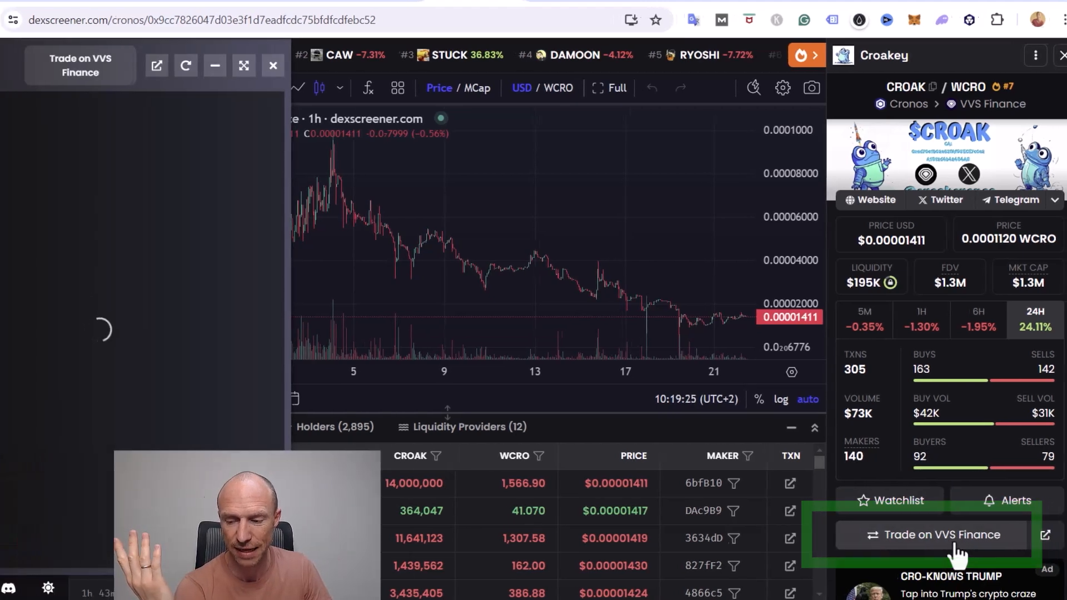
left_click(934, 534)
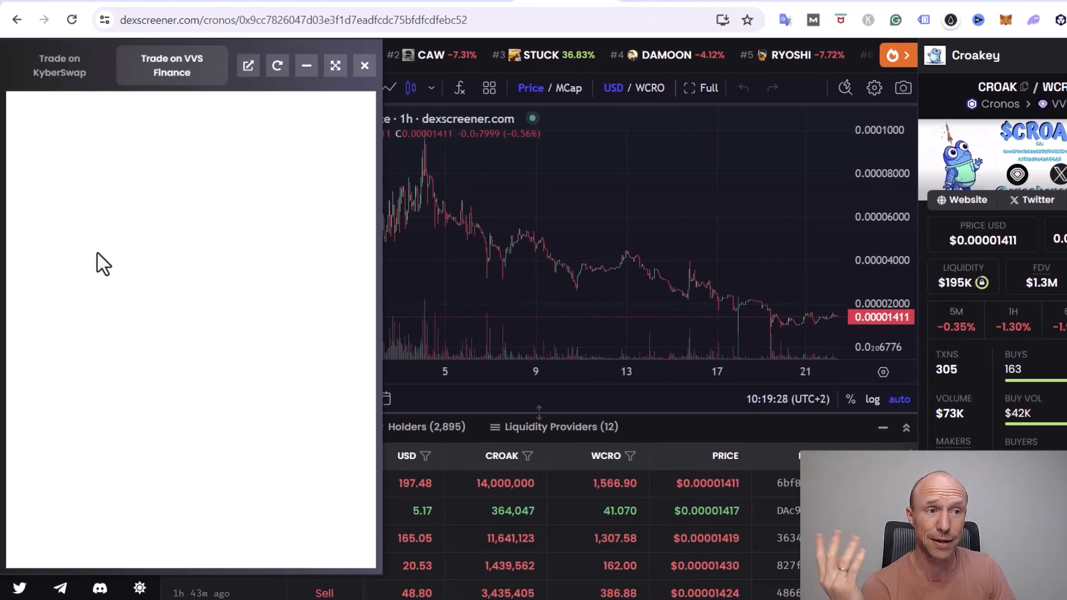
left_click(276, 66)
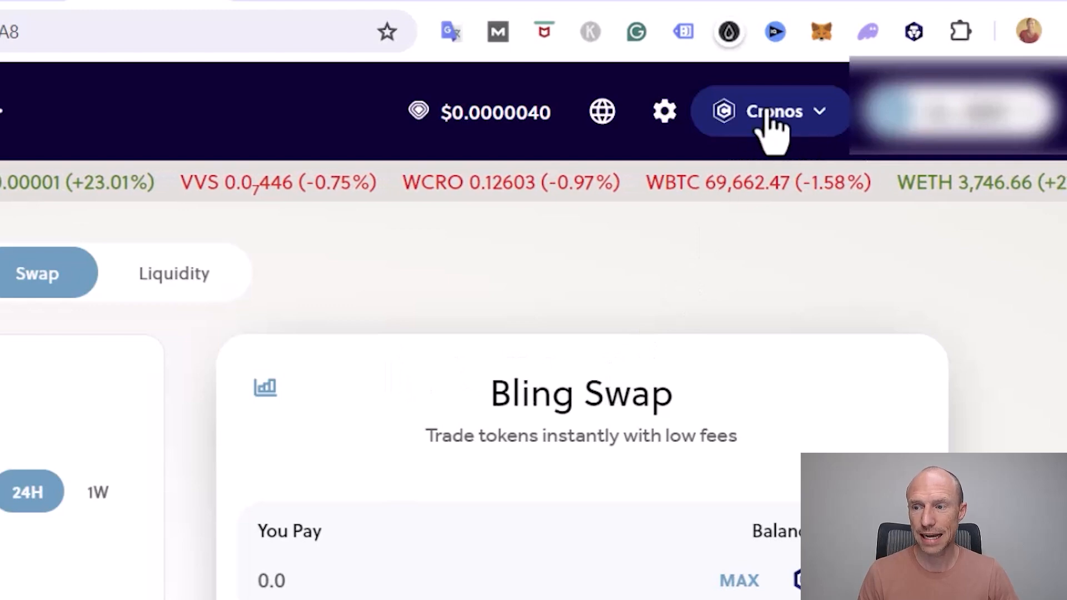
mouse_move(847, 327)
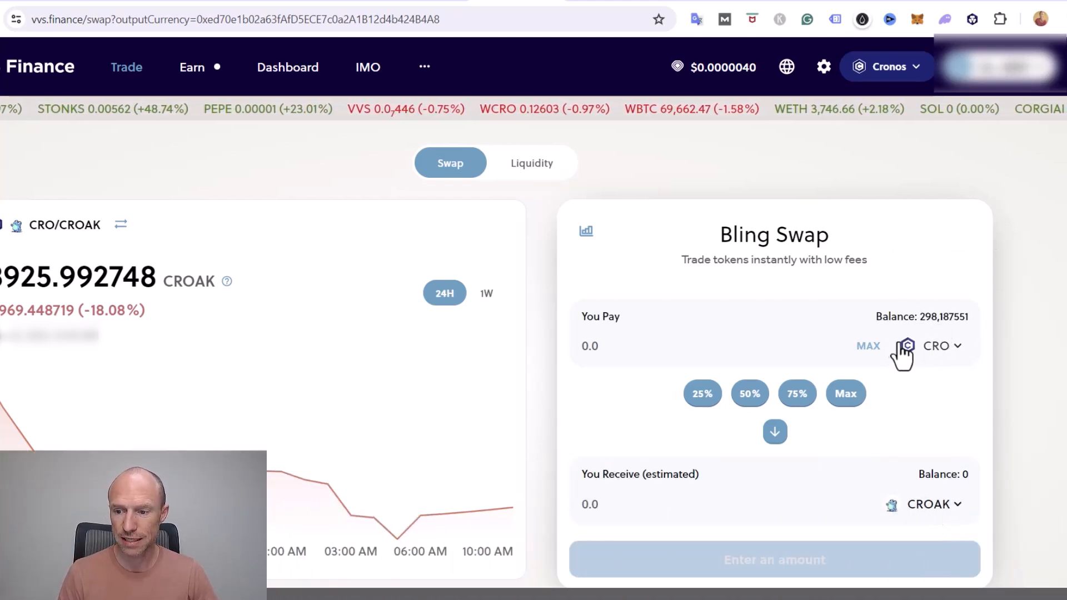
mouse_move(682, 379)
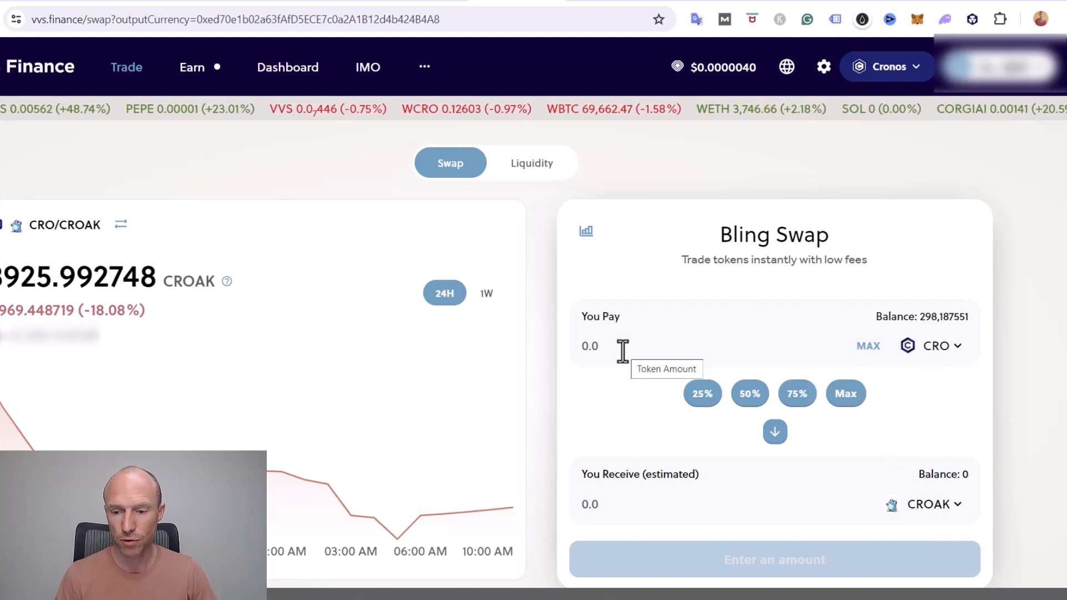
Try half the CRO balance, then fill the pay field with the maximum 295.187551 CRO.
left_click(749, 393)
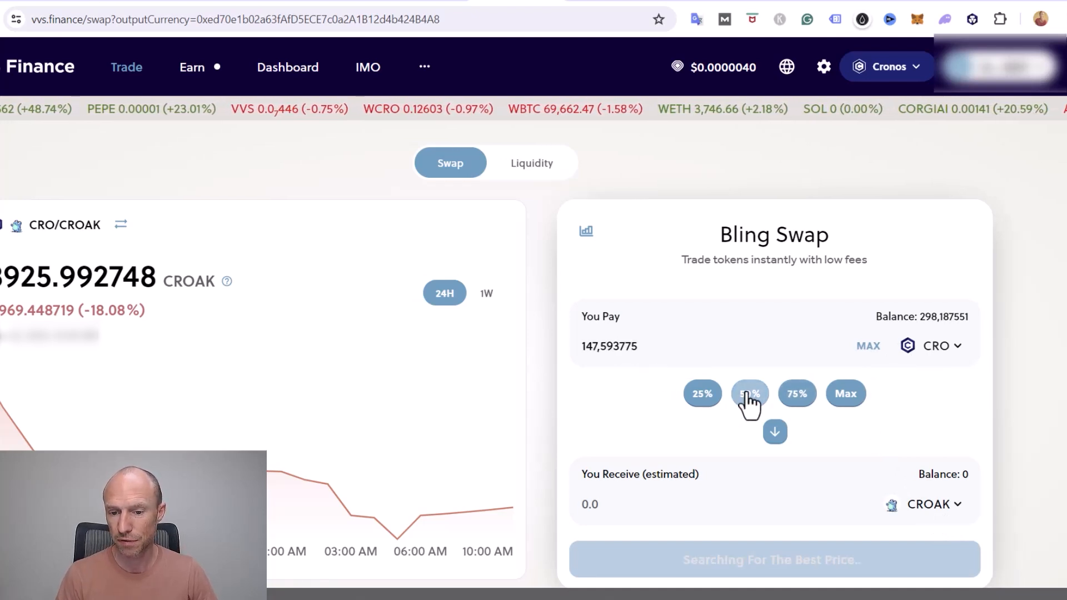
left_click(845, 393)
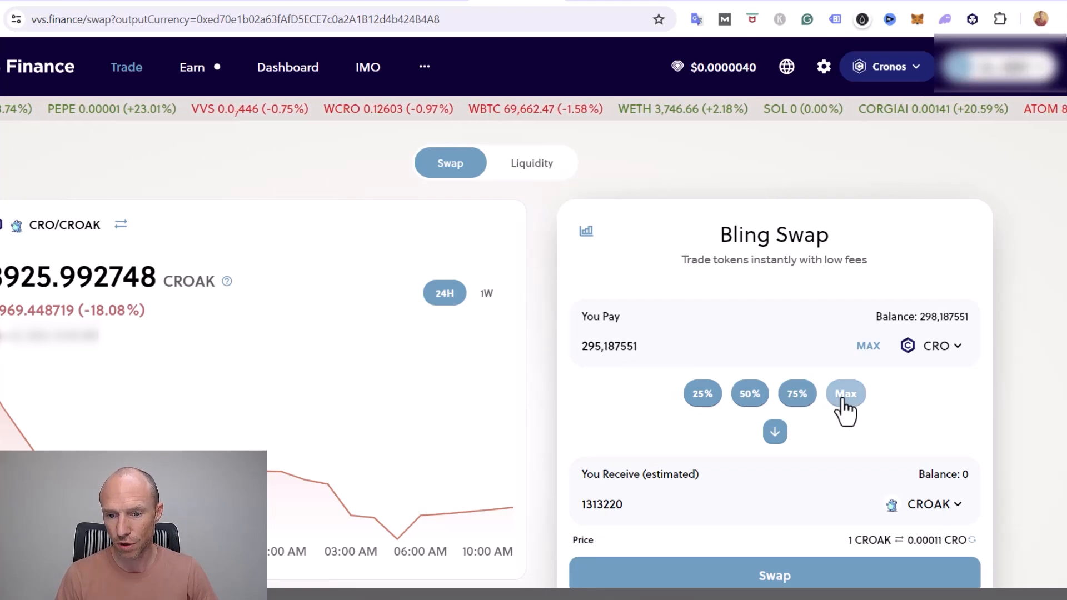
left_click(845, 393)
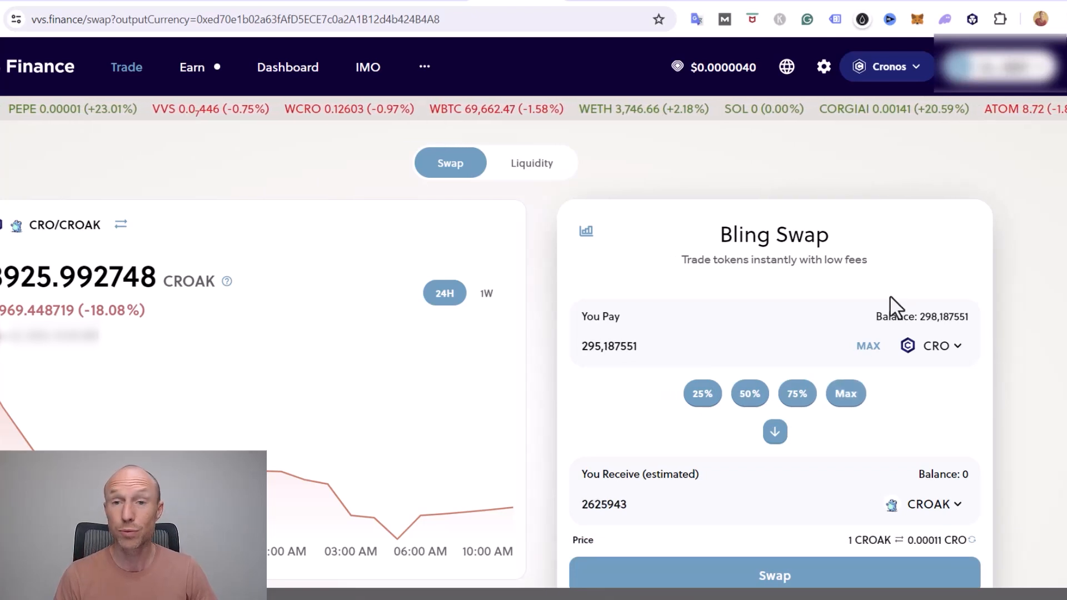
mouse_move(881, 323)
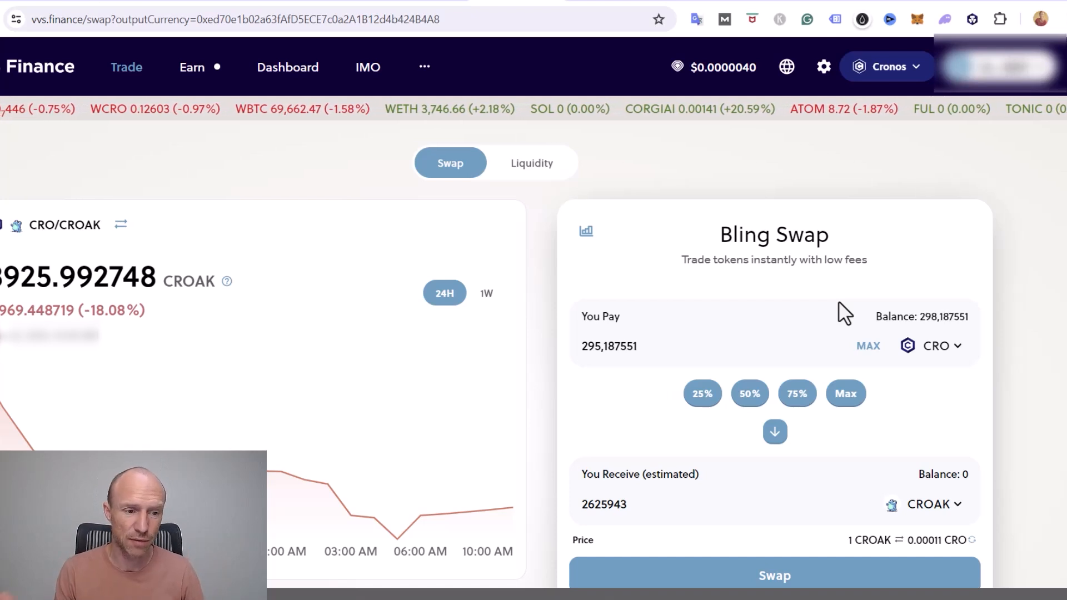
Replace the pay amount with 200 CRO and review minimum received, price impact and fee.
triple_click(608, 345)
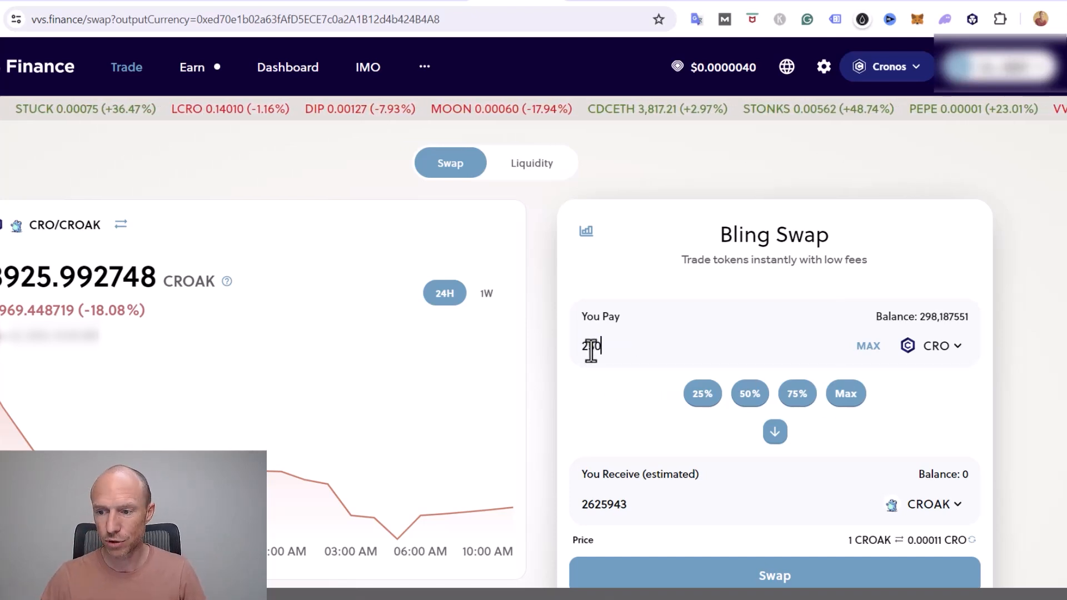
type("250")
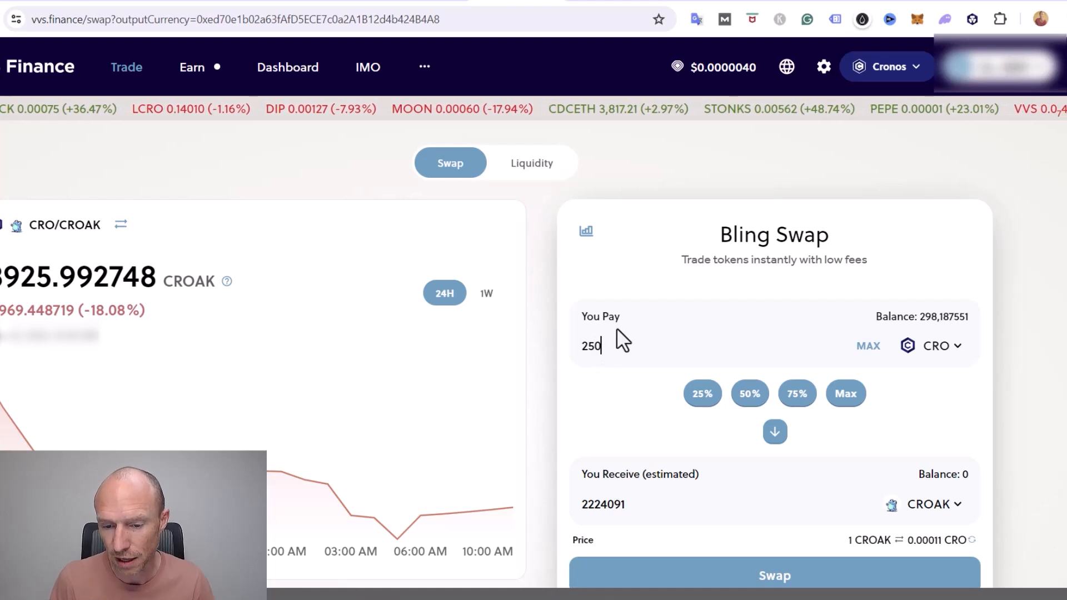
mouse_move(687, 381)
type("200")
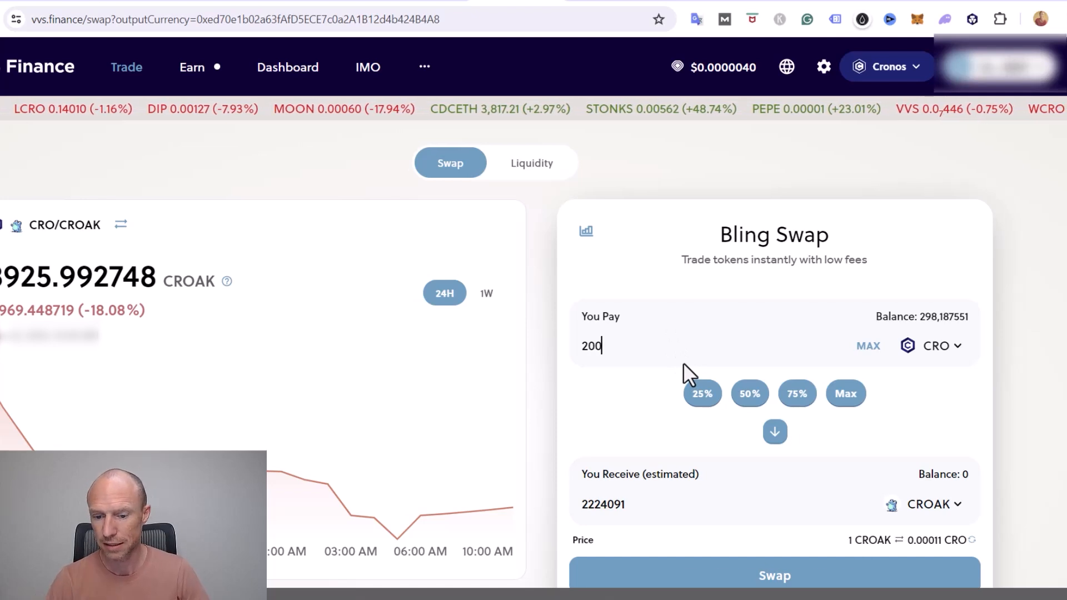
scroll("down", 3)
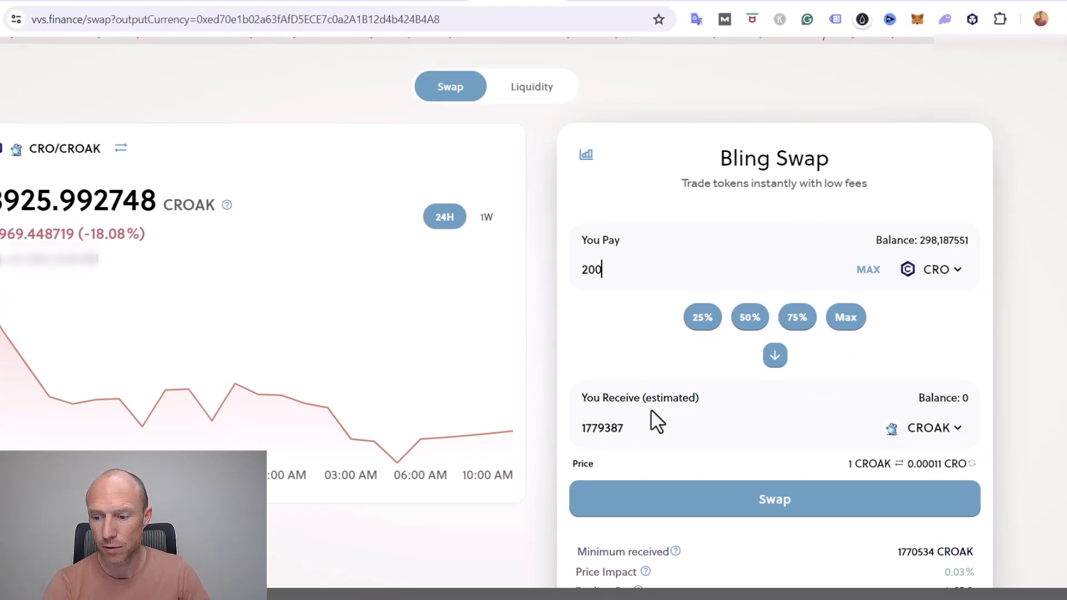
scroll("down", 3)
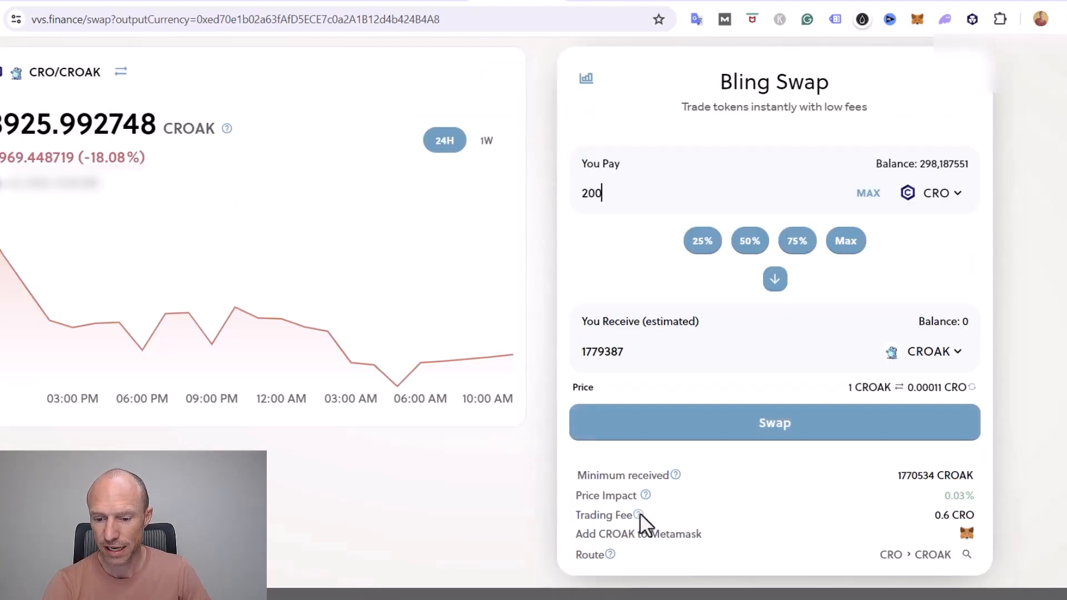
mouse_move(633, 507)
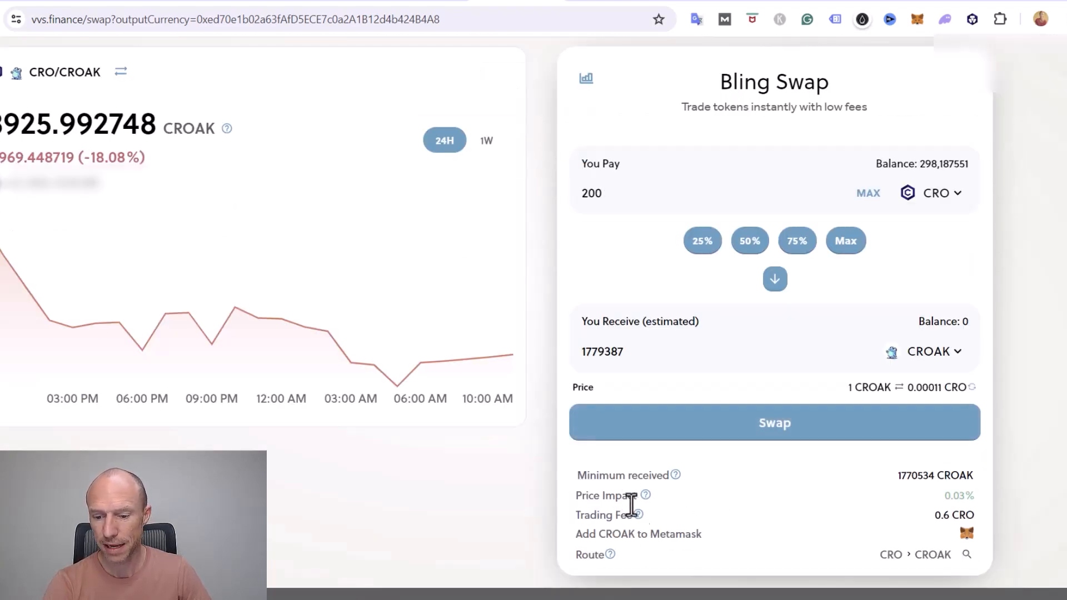
mouse_move(683, 520)
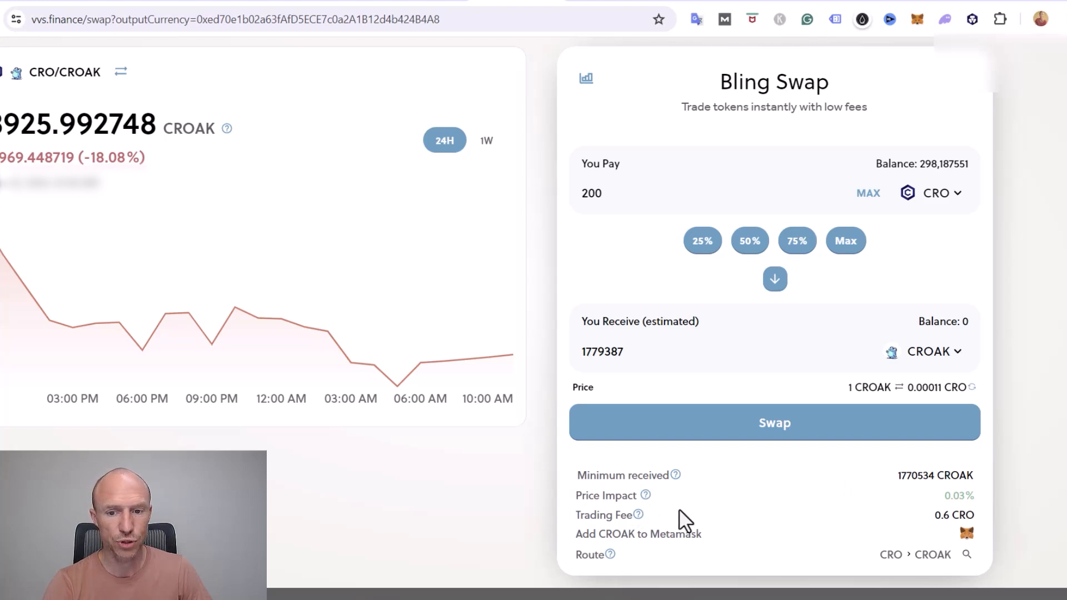
mouse_move(767, 494)
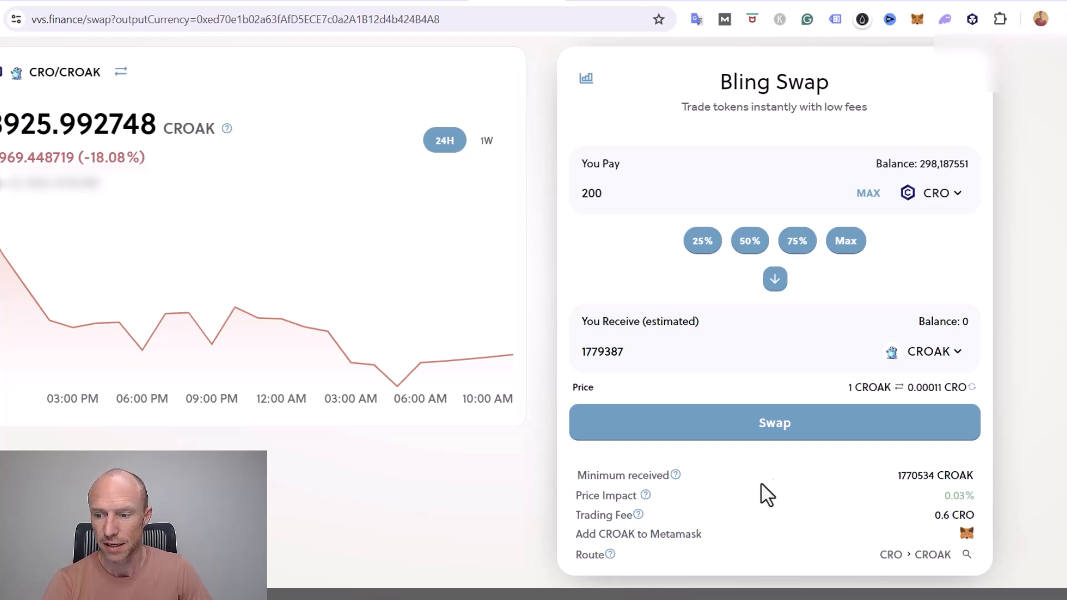
mouse_move(821, 427)
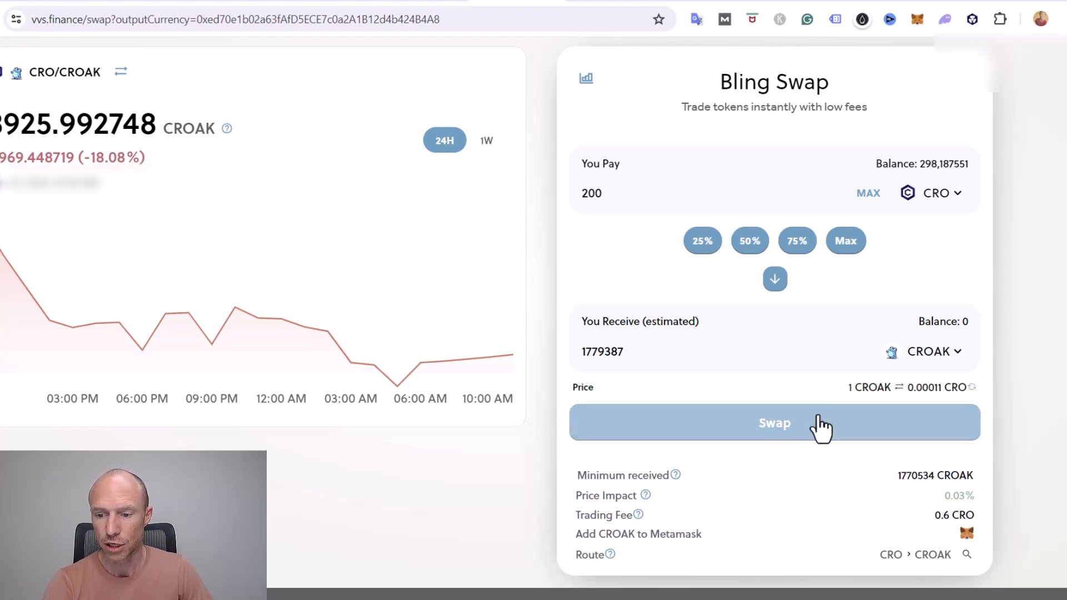
Confirm the 200 CRO to CROAK swap, approve it in the wallet, and dismiss the notice.
left_click(773, 422)
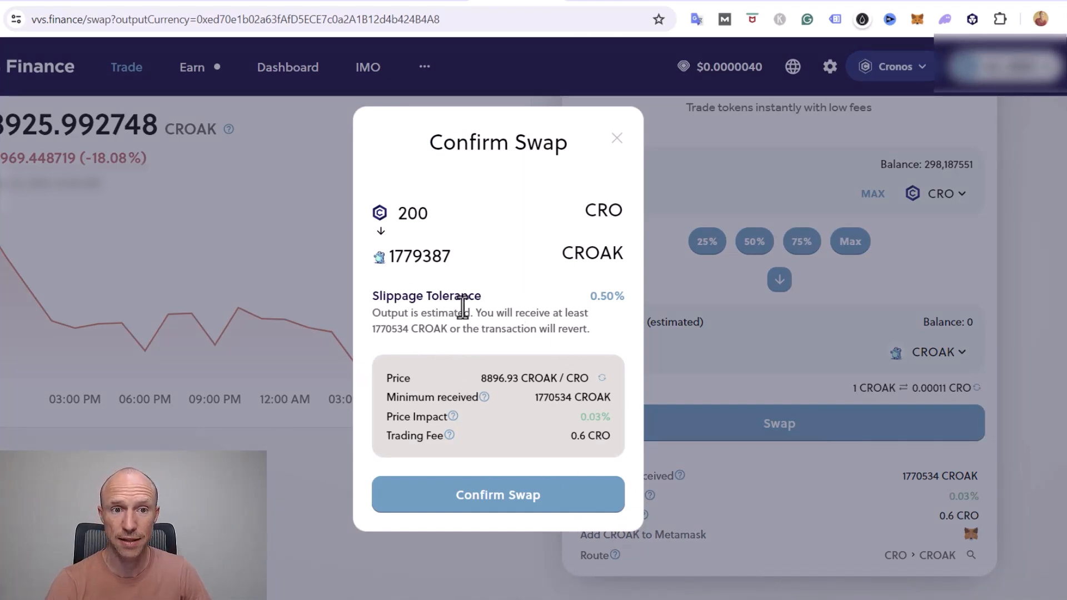
mouse_move(469, 374)
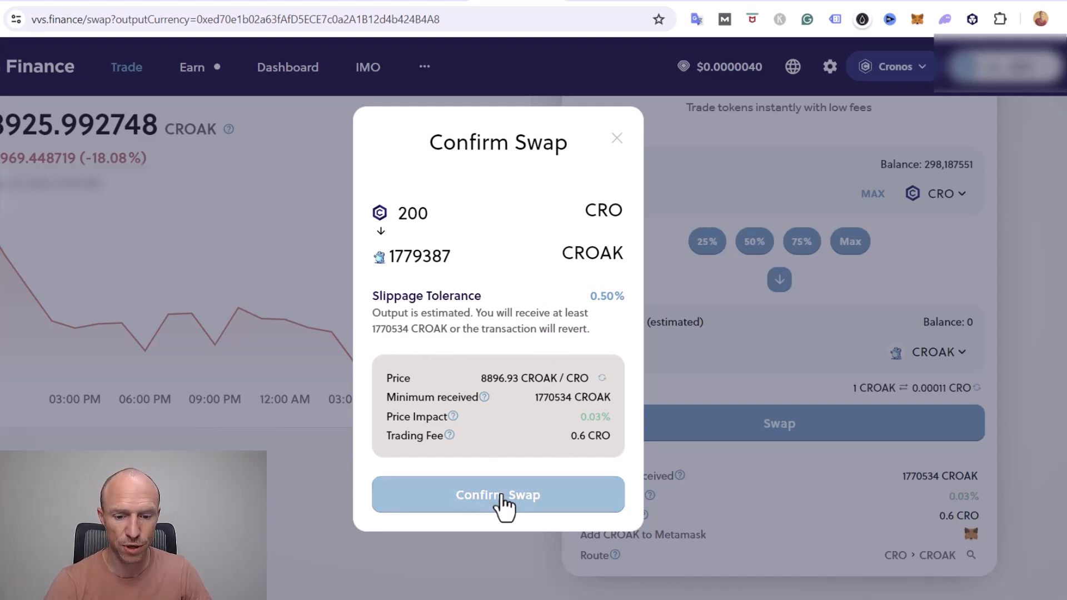
left_click(498, 494)
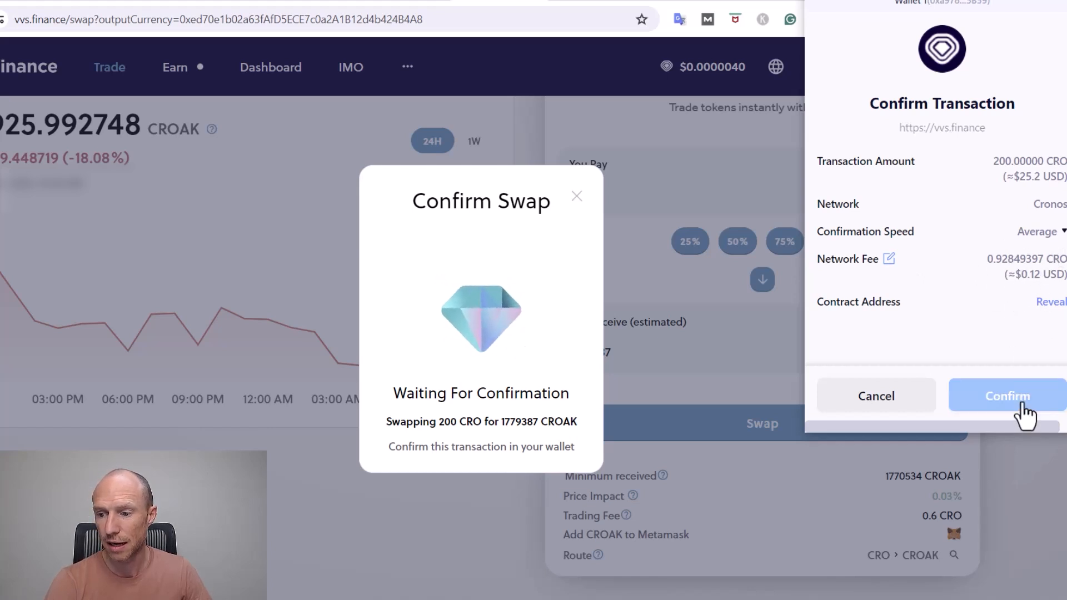
left_click(1006, 395)
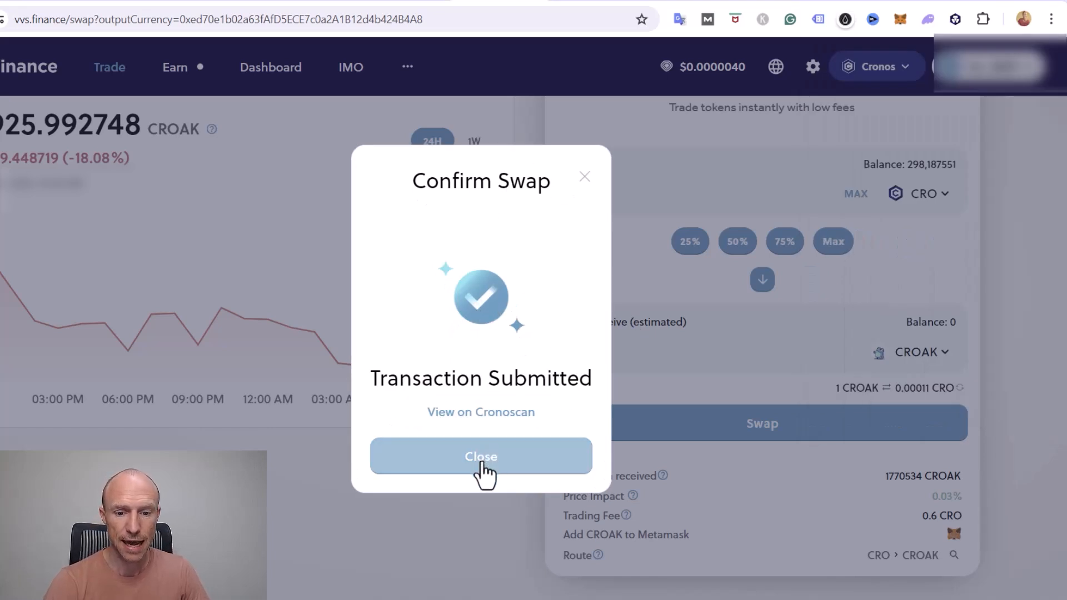
left_click(480, 456)
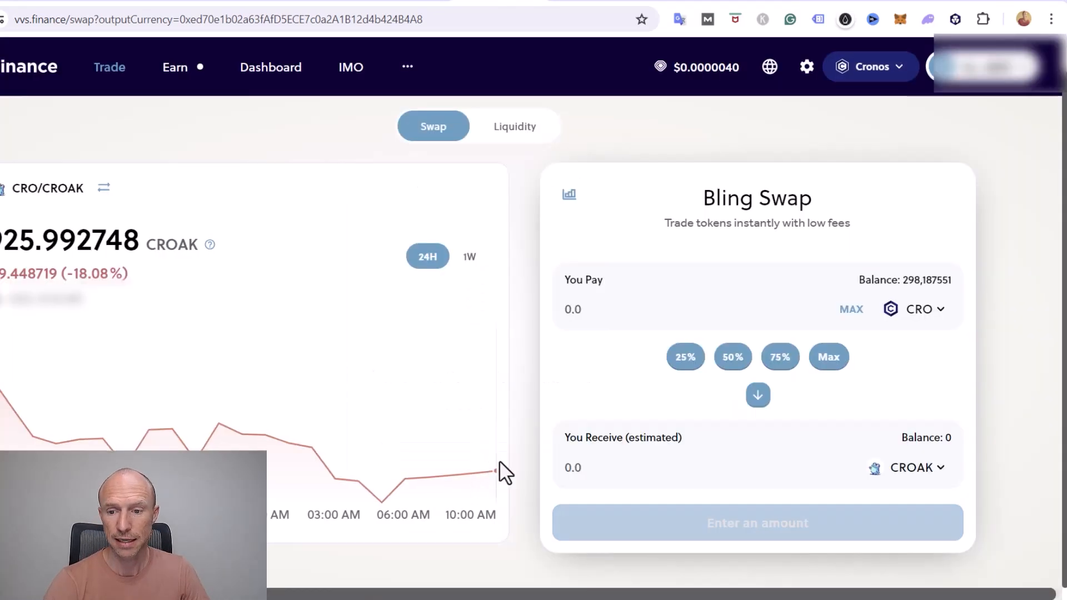
Open the DeFi Wallet extension showing 97.36083 CRO and 1.779M CROAK.
left_click(954, 19)
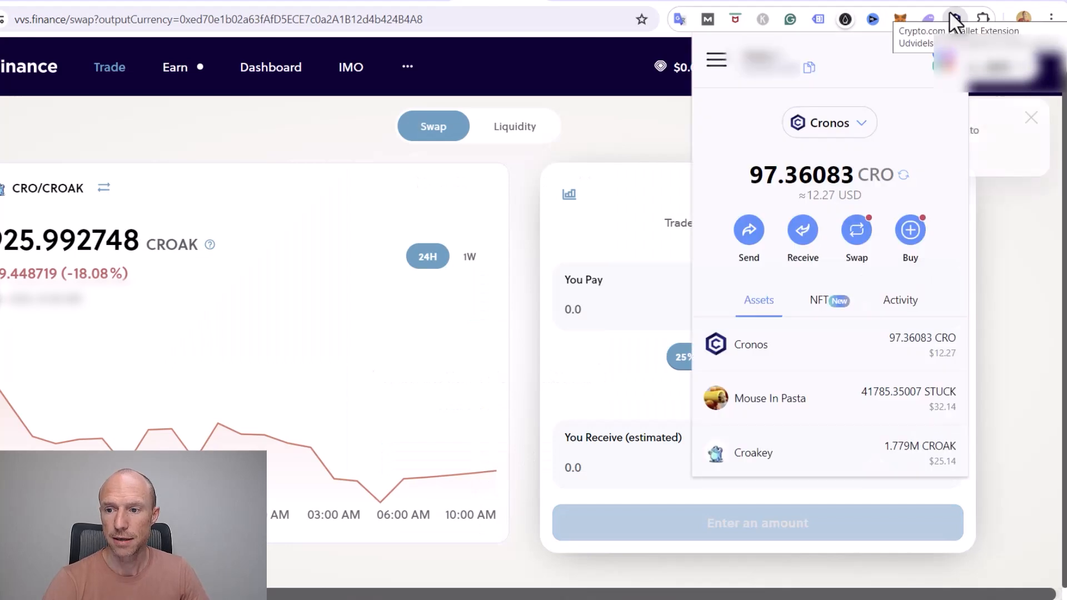
mouse_move(872, 315)
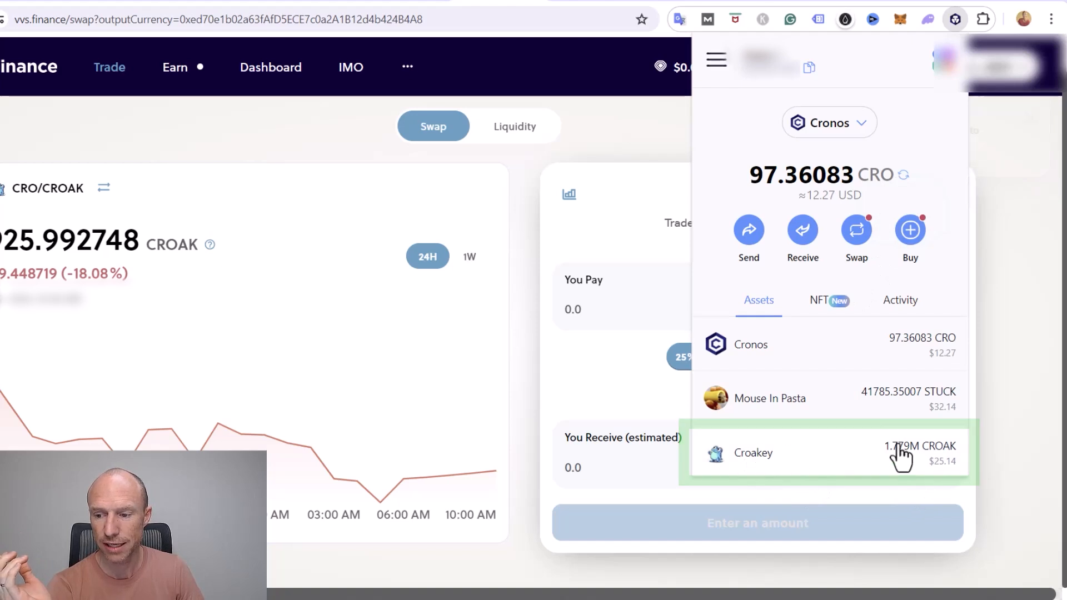
mouse_move(910, 466)
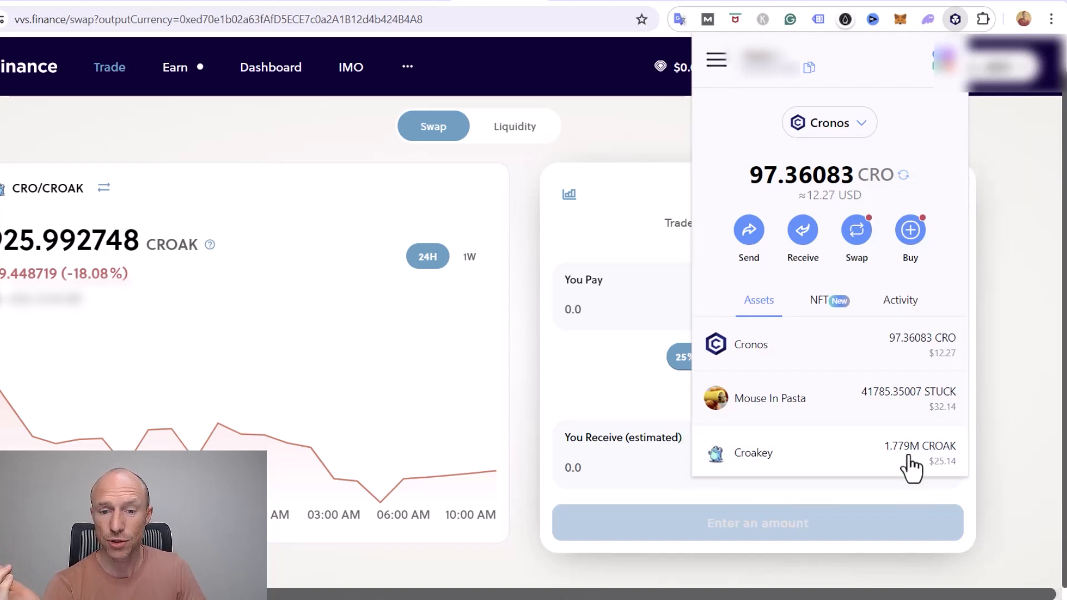
mouse_move(701, 403)
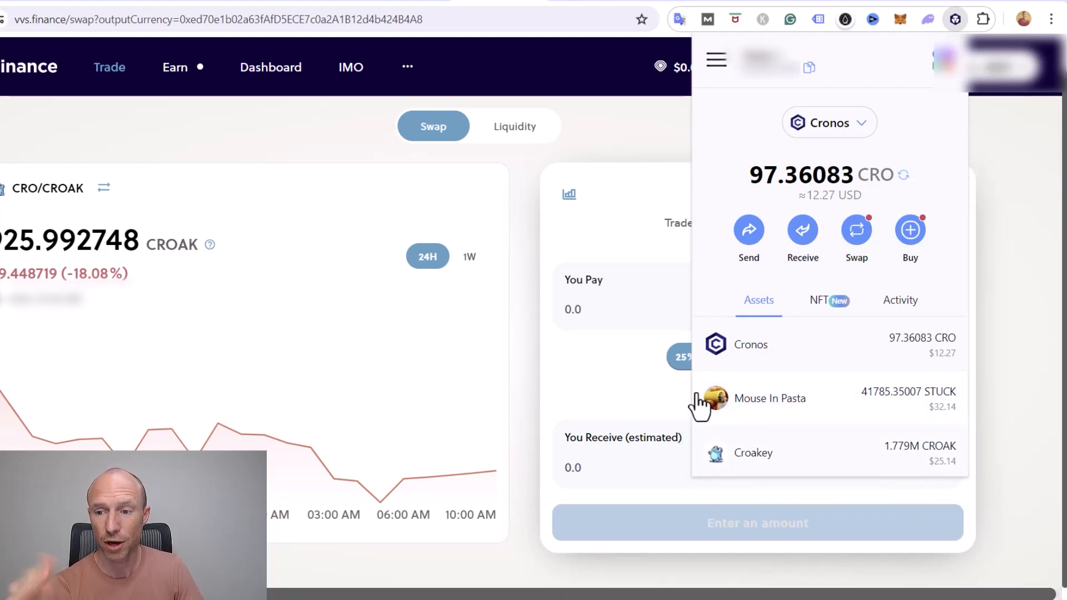
mouse_move(775, 463)
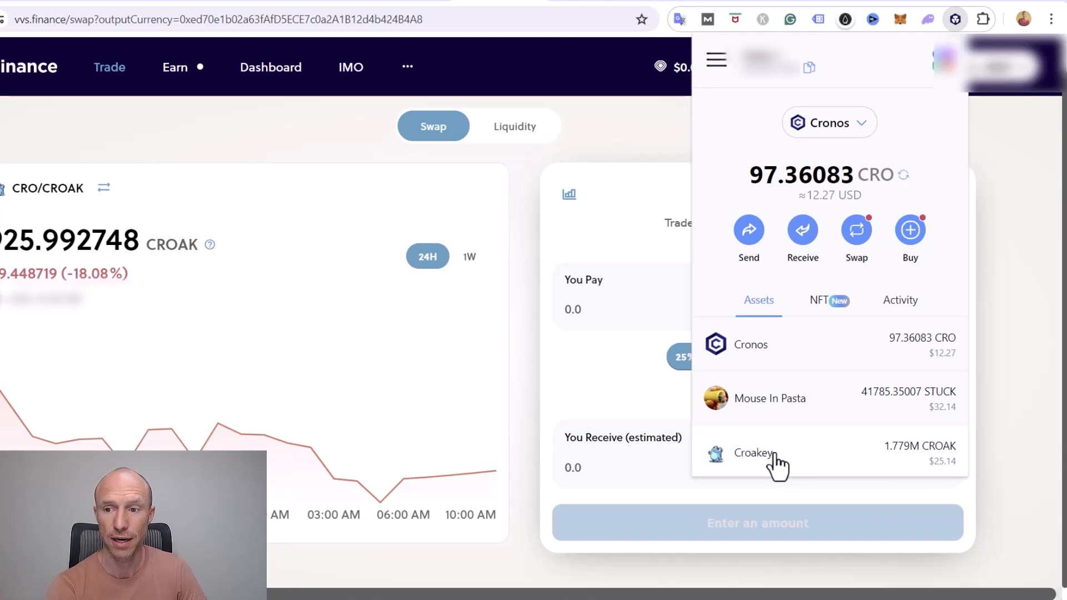
mouse_move(778, 460)
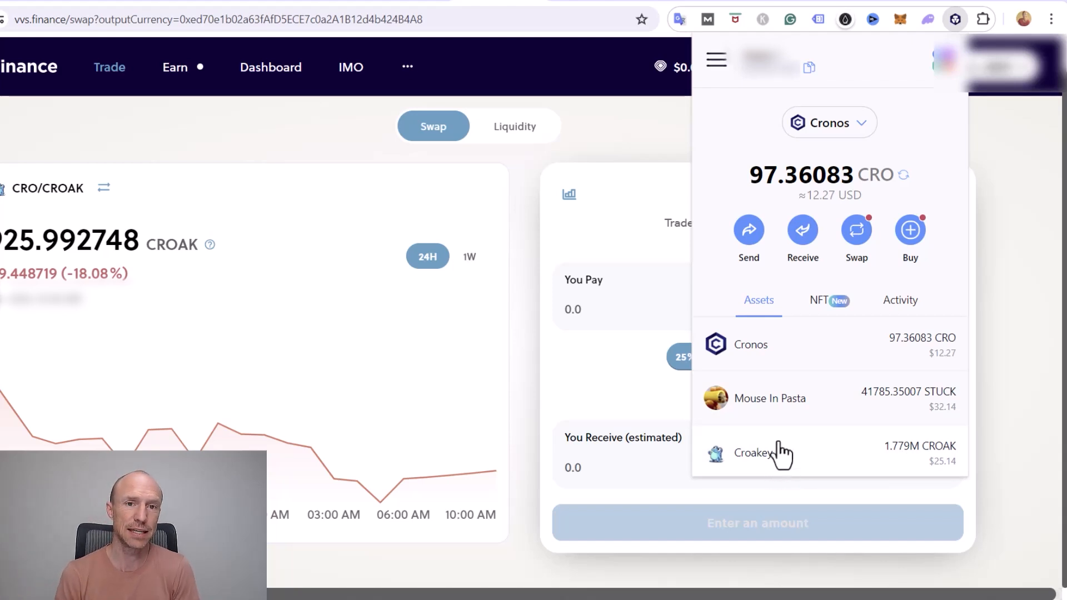